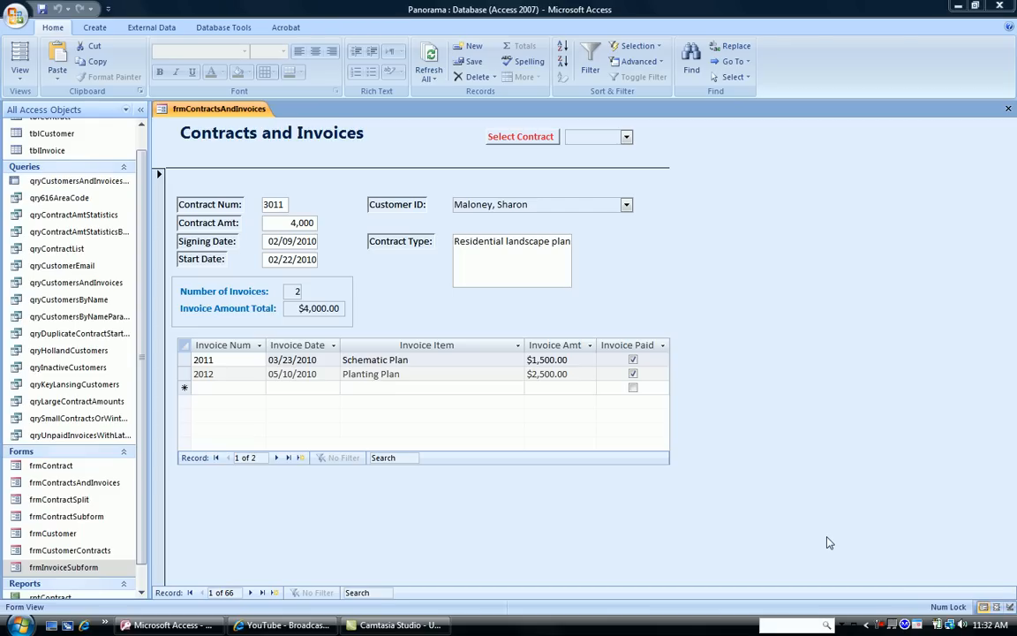
{"action": "mouse_move", "coordinate": [793, 491]}
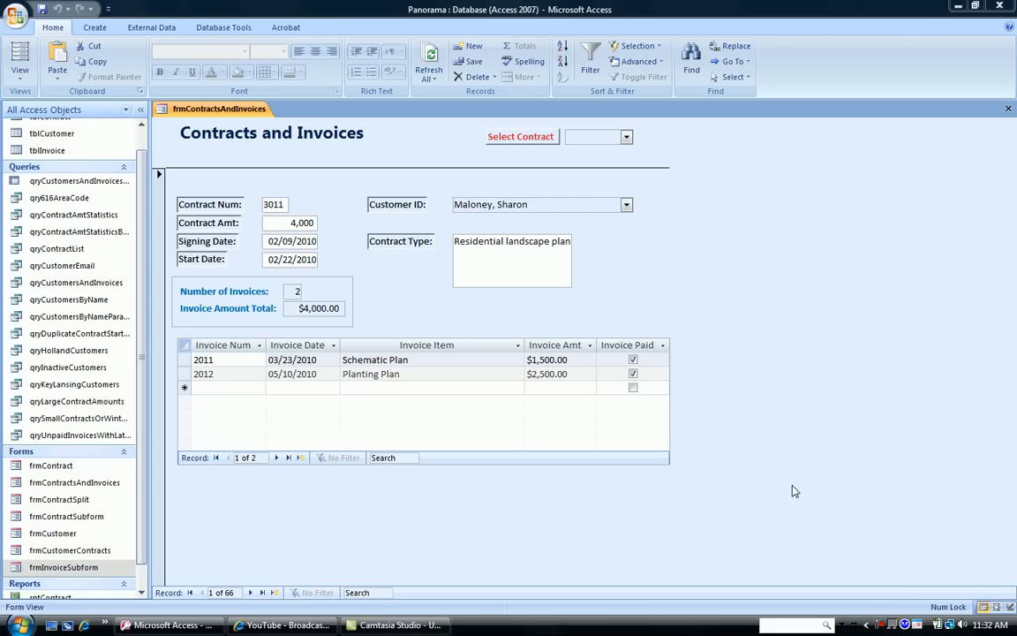
{"action": "mouse_move", "coordinate": [795, 488]}
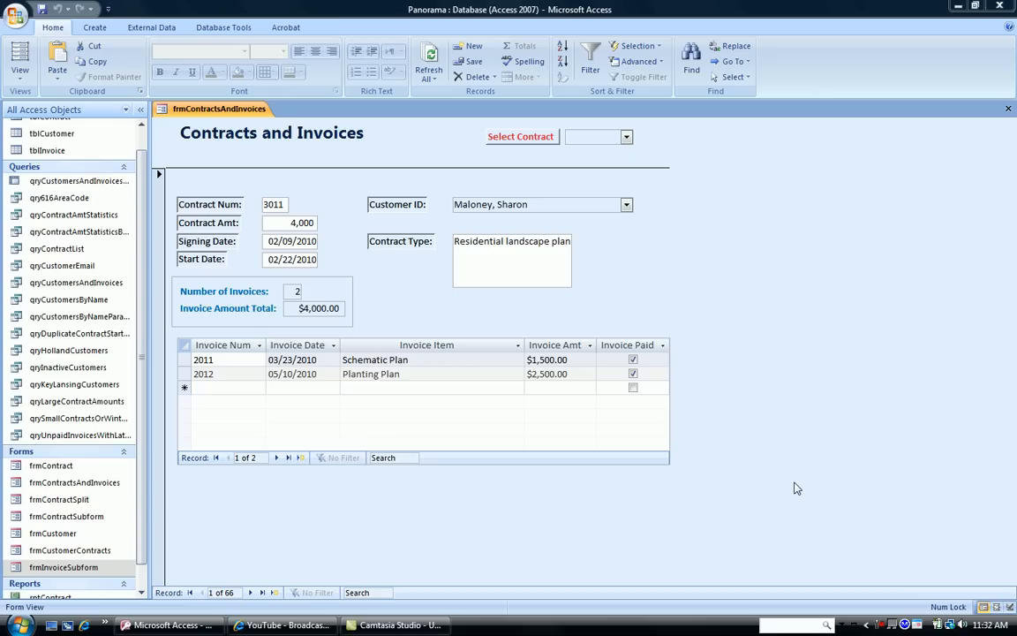
{"action": "mouse_move", "coordinate": [675, 515]}
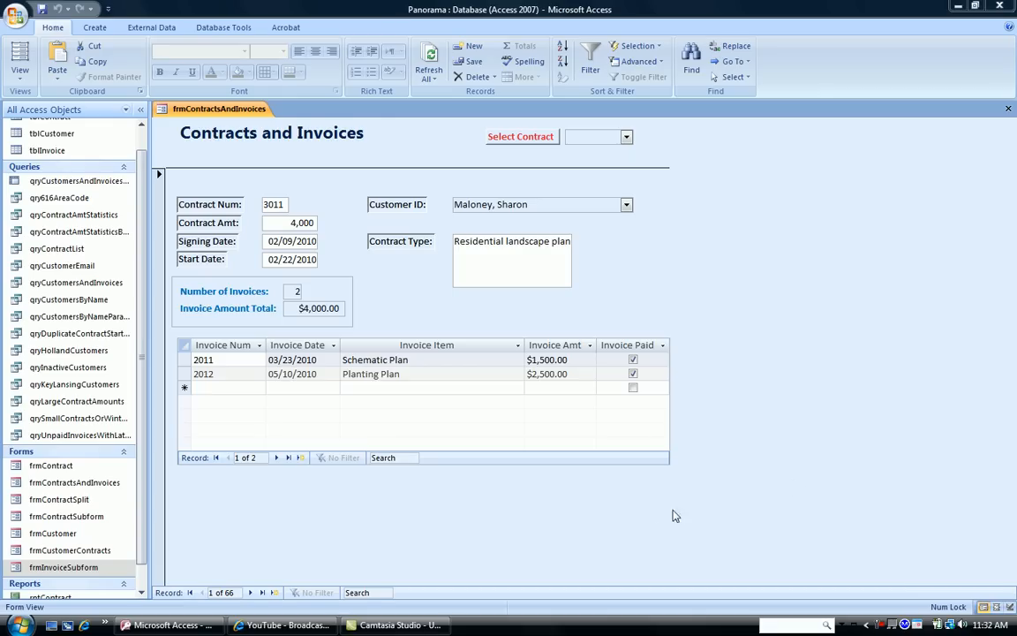
{"action": "mouse_move", "coordinate": [625, 514]}
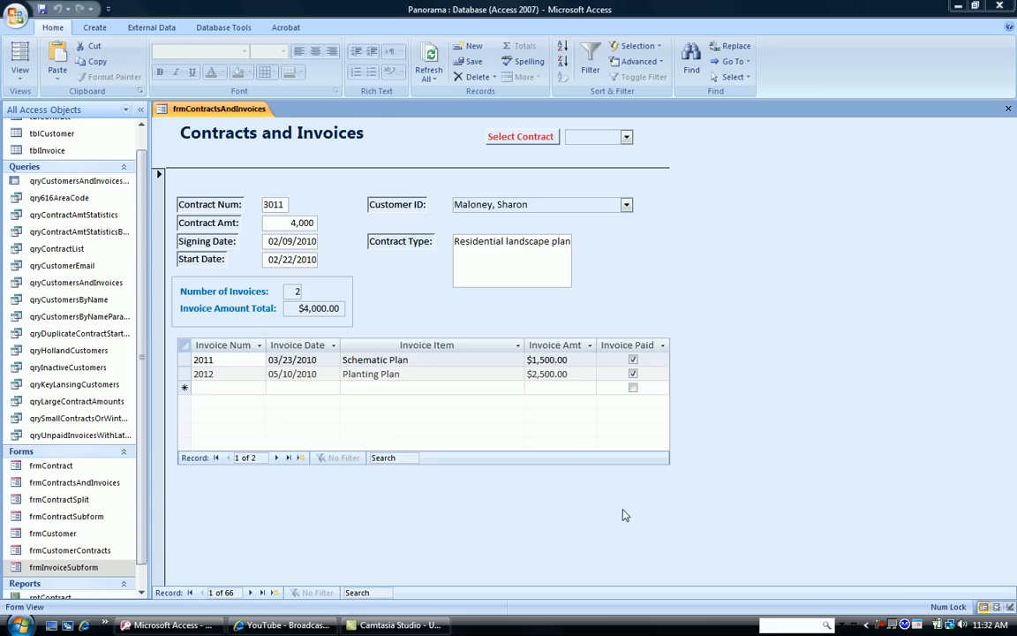
{"action": "mouse_move", "coordinate": [569, 433]}
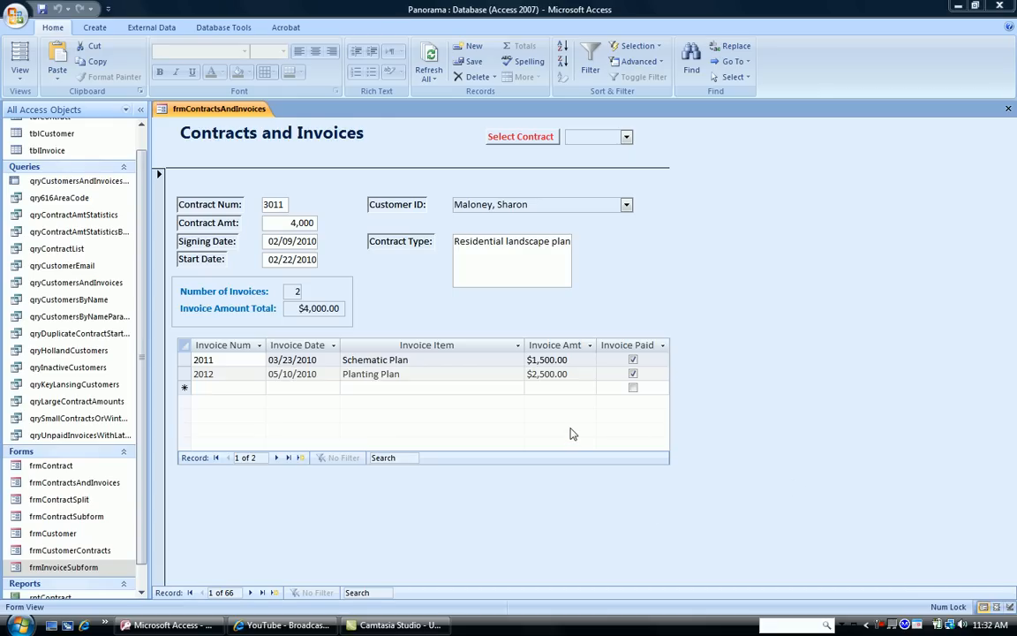
{"action": "mouse_move", "coordinate": [499, 313]}
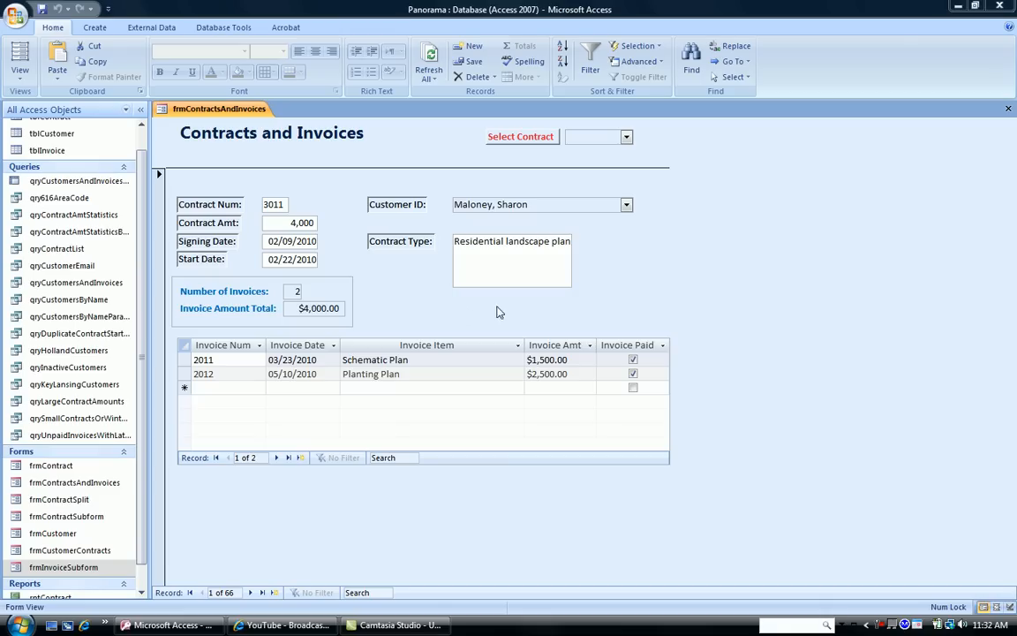
{"action": "mouse_move", "coordinate": [474, 315]}
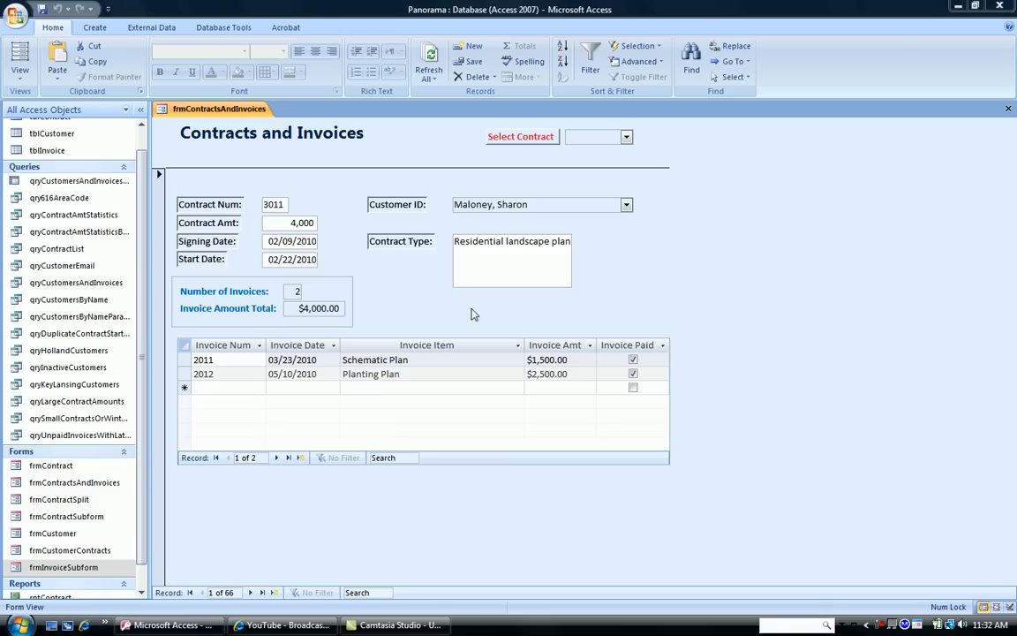
{"action": "mouse_move", "coordinate": [713, 313]}
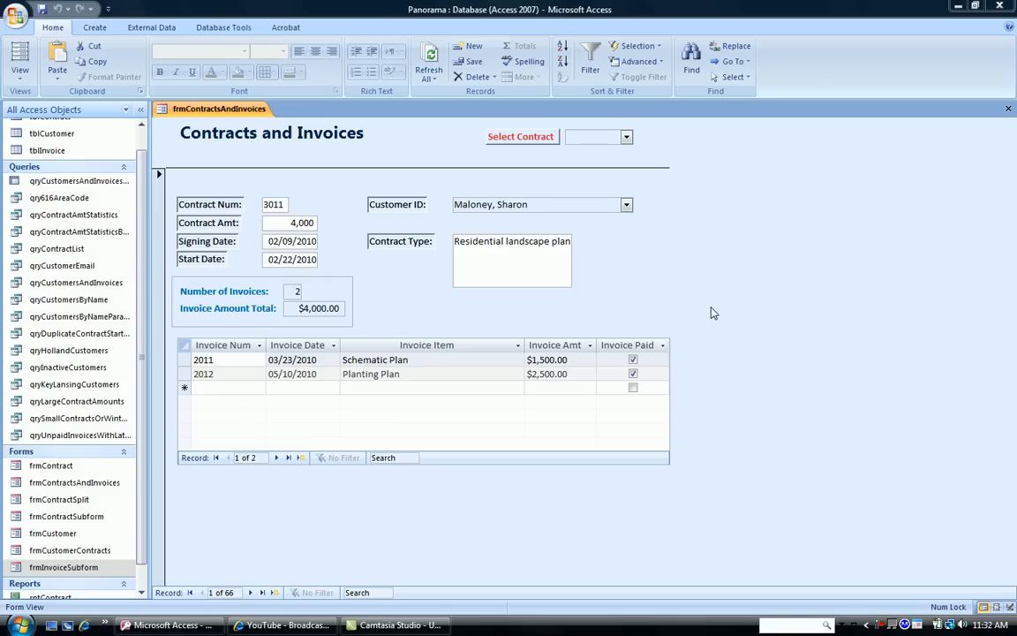
{"action": "mouse_move", "coordinate": [226, 368]}
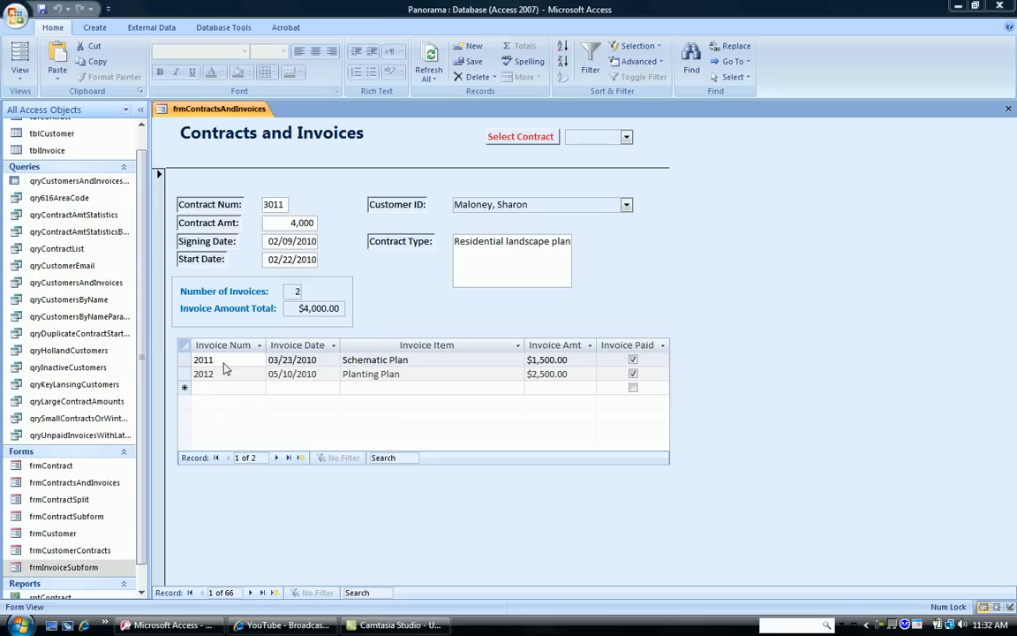
{"action": "mouse_move", "coordinate": [704, 354]}
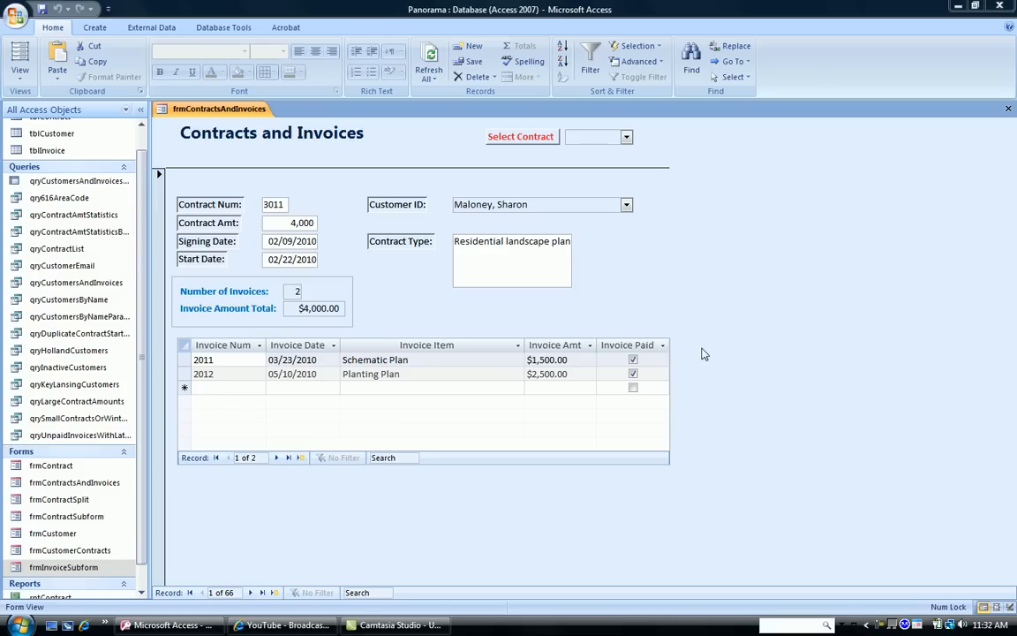
{"action": "mouse_move", "coordinate": [395, 231]}
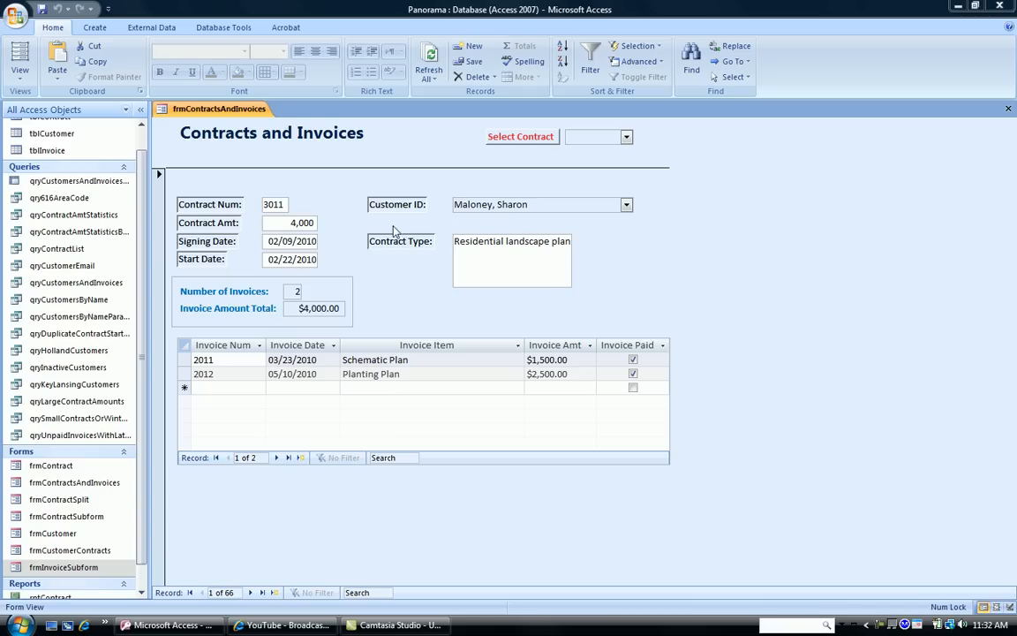
{"action": "mouse_move", "coordinate": [303, 208]}
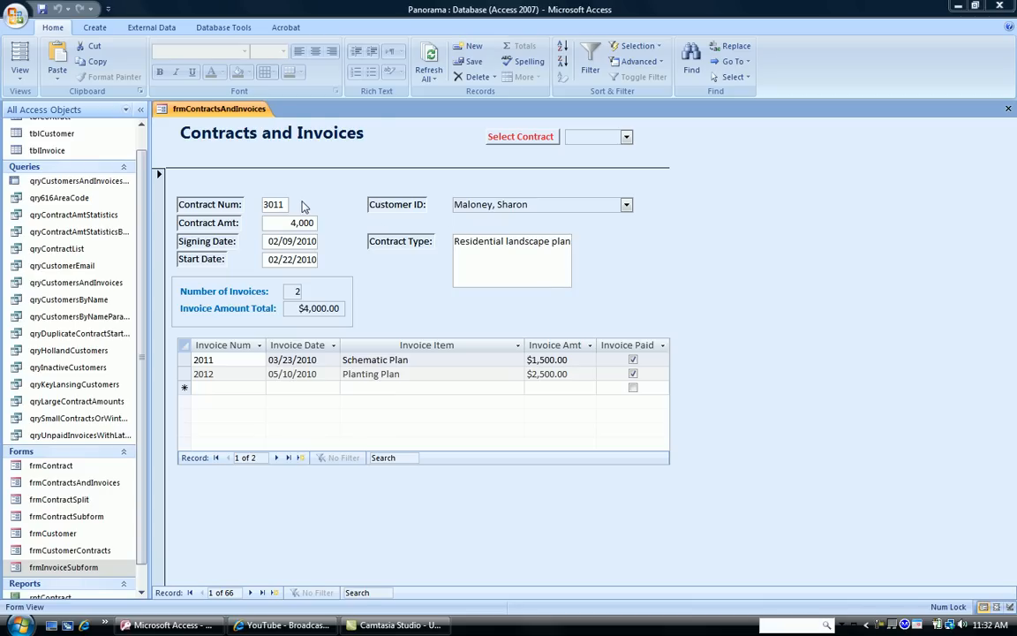
{"action": "mouse_move", "coordinate": [257, 358]}
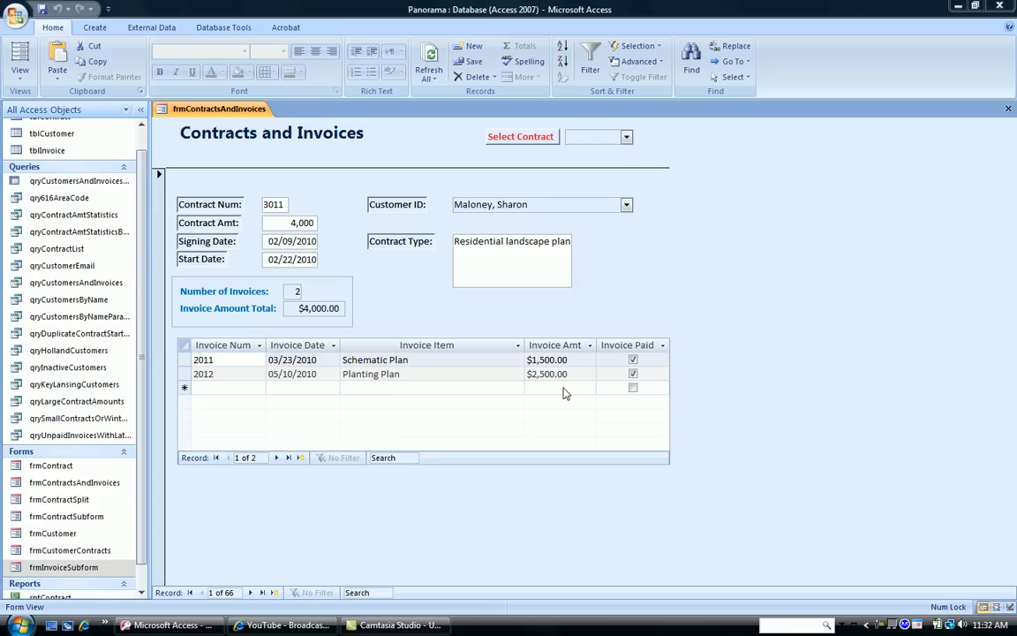
{"action": "mouse_move", "coordinate": [565, 393]}
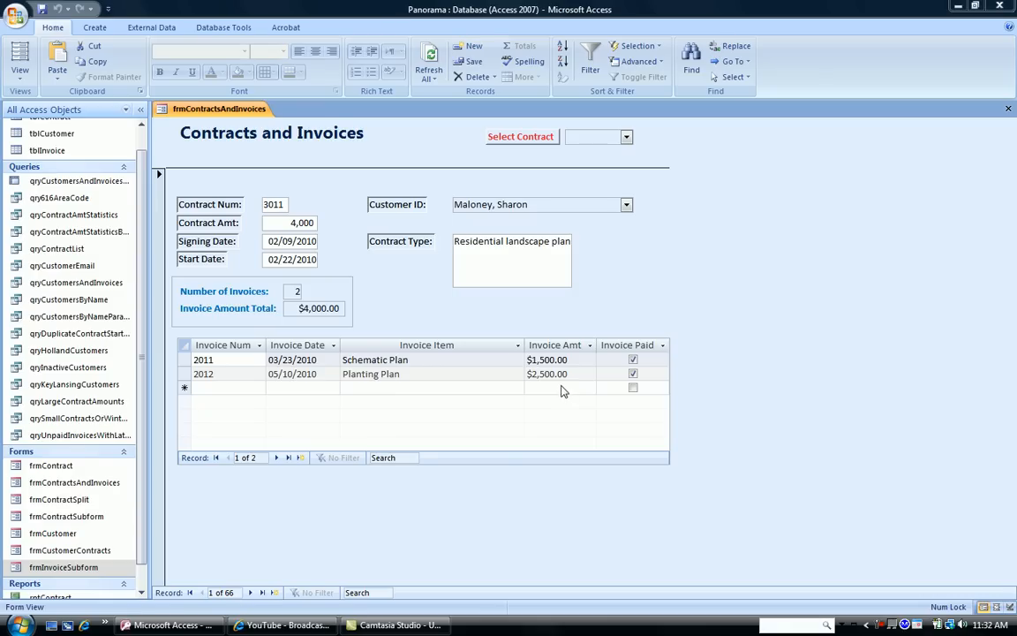
{"action": "mouse_move", "coordinate": [563, 385]}
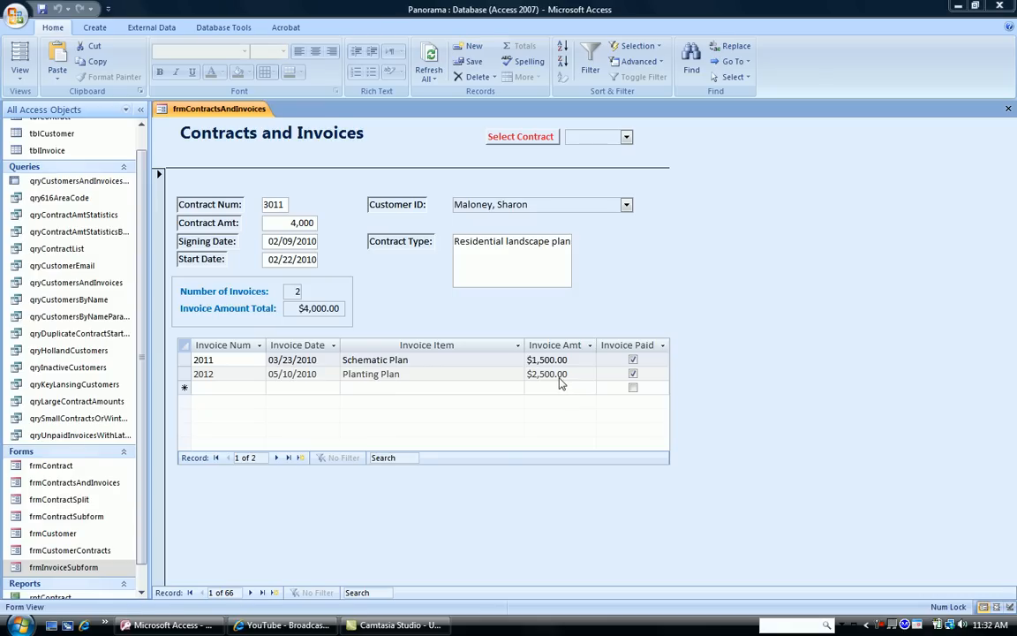
{"action": "mouse_move", "coordinate": [530, 382]}
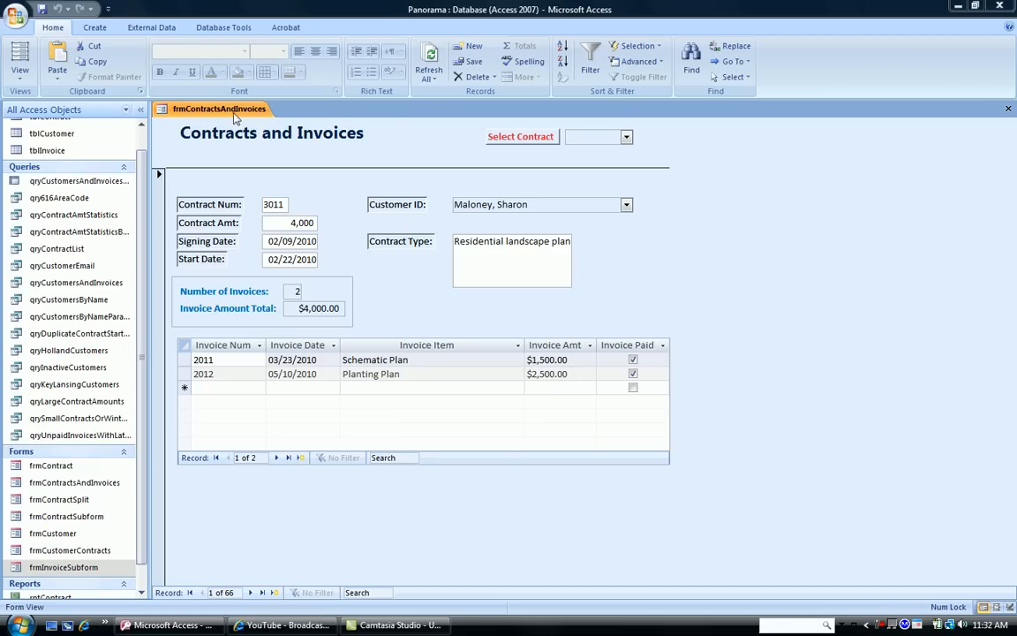
Switch the Contracts and Invoices form to Design View from its tab menu
{"action": "right_click", "coordinate": [219, 109]}
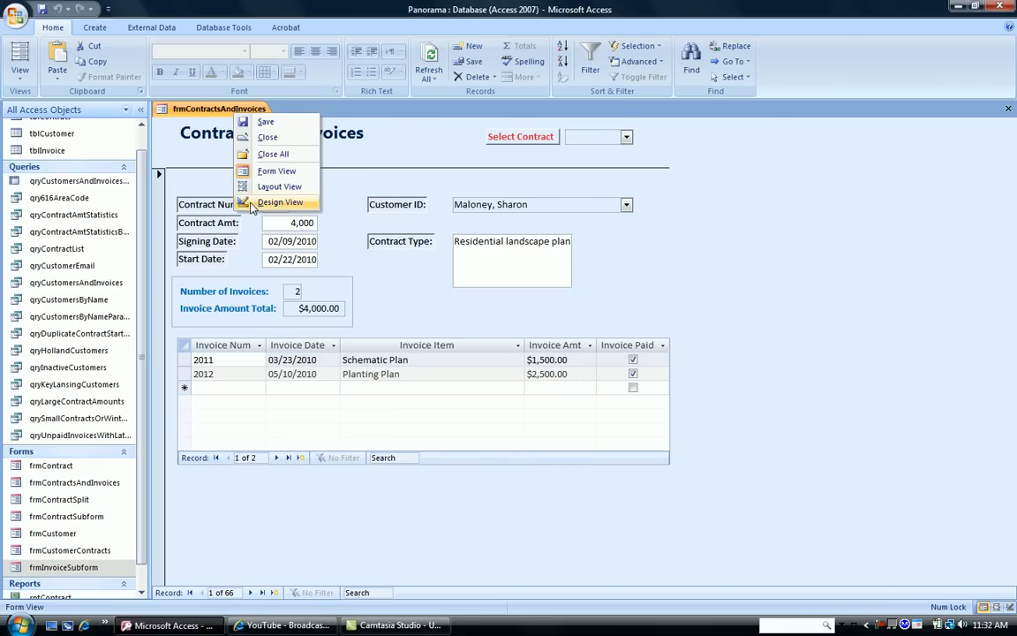
{"action": "left_click", "coordinate": [280, 202]}
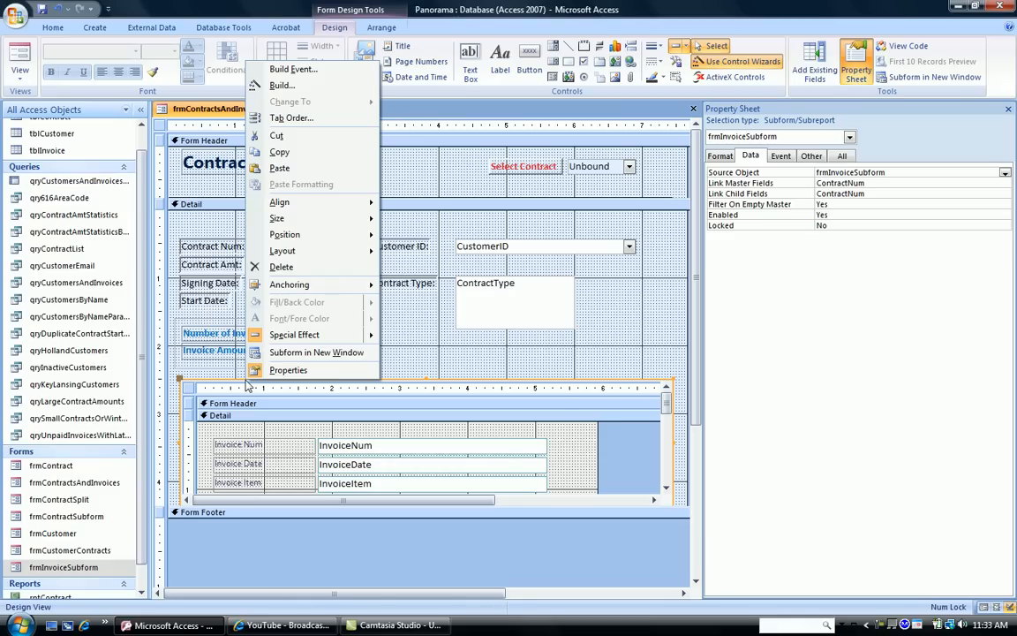
{"action": "mouse_move", "coordinate": [316, 352]}
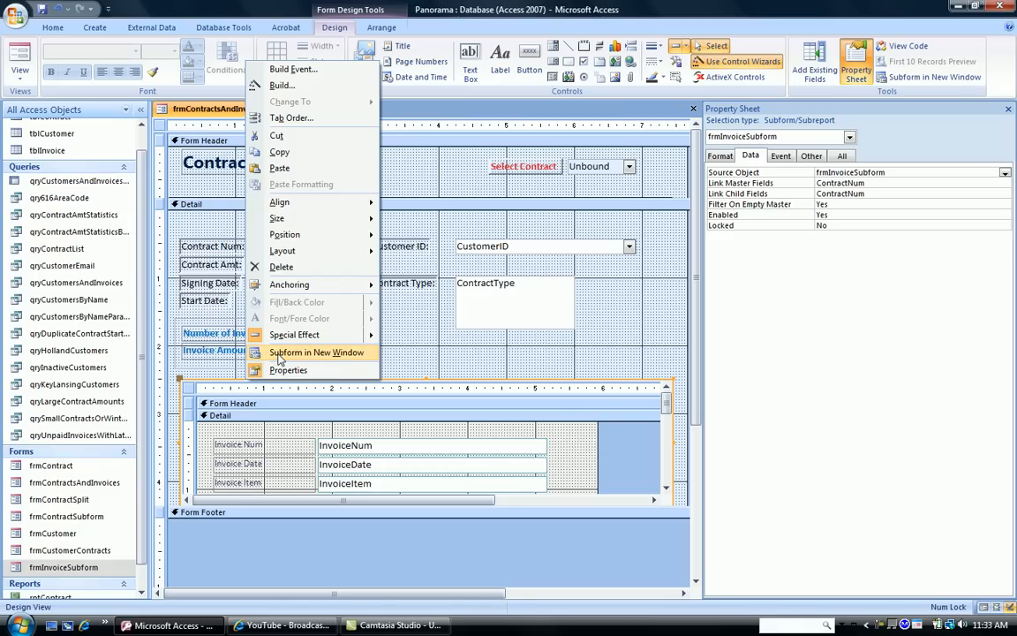
Open the invoice subform in its own design tab
{"action": "left_click", "coordinate": [316, 351]}
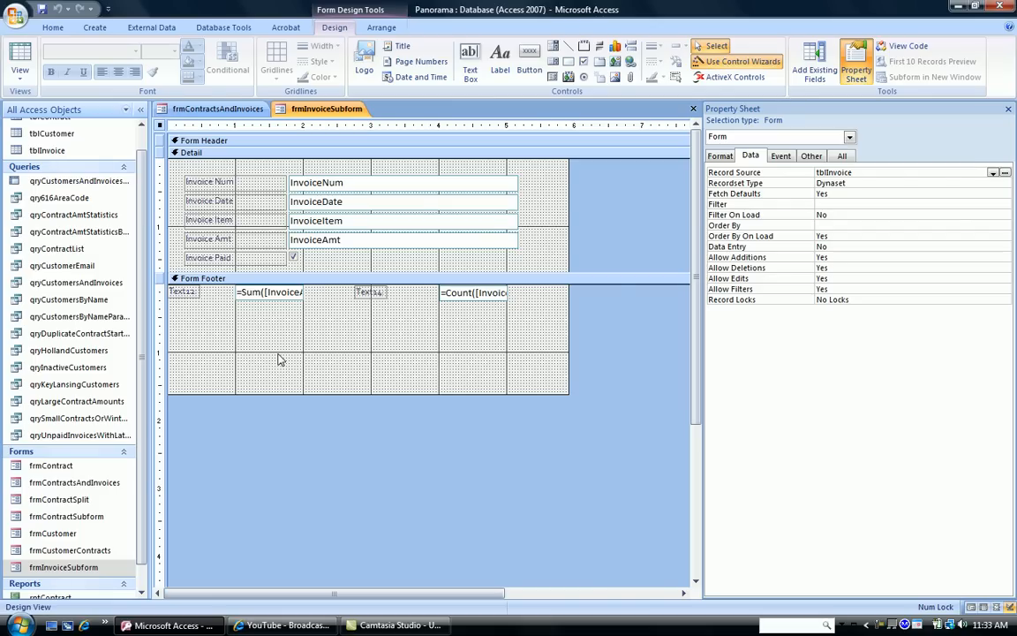
{"action": "mouse_move", "coordinate": [249, 302]}
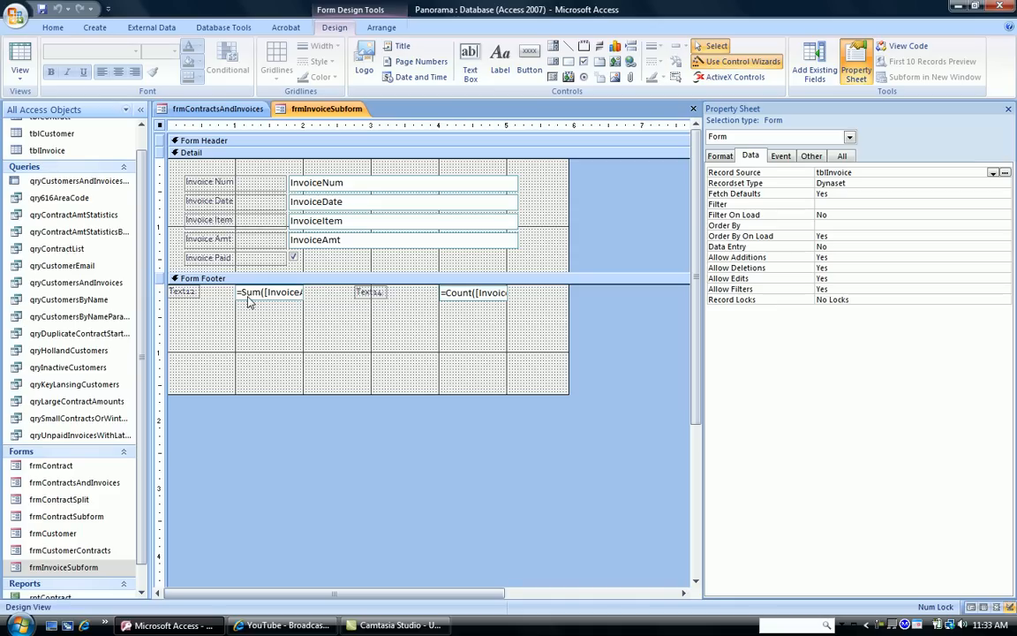
{"action": "mouse_move", "coordinate": [452, 303]}
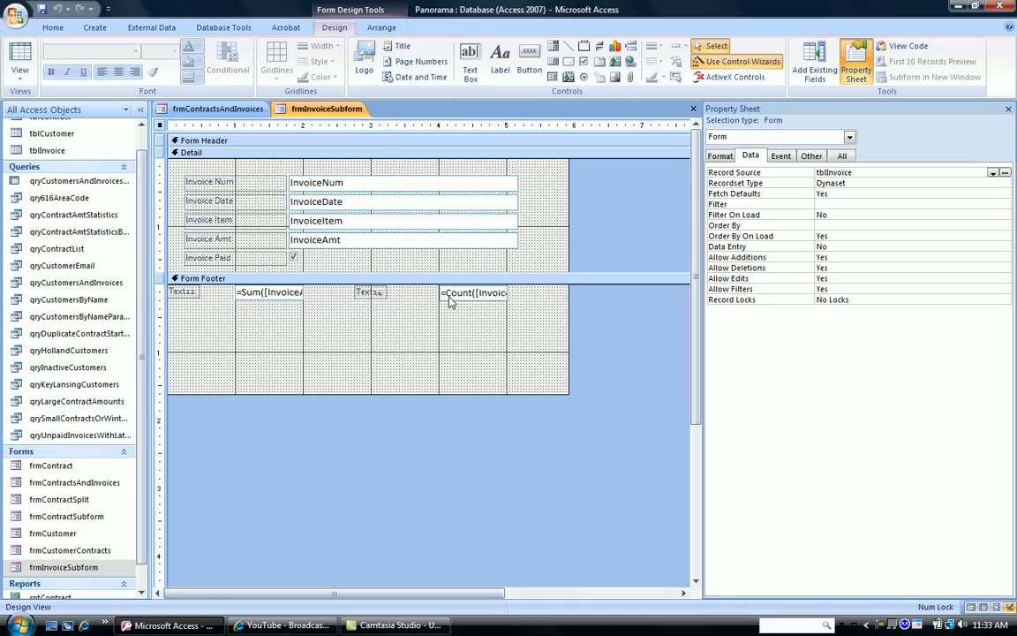
{"action": "mouse_move", "coordinate": [463, 302]}
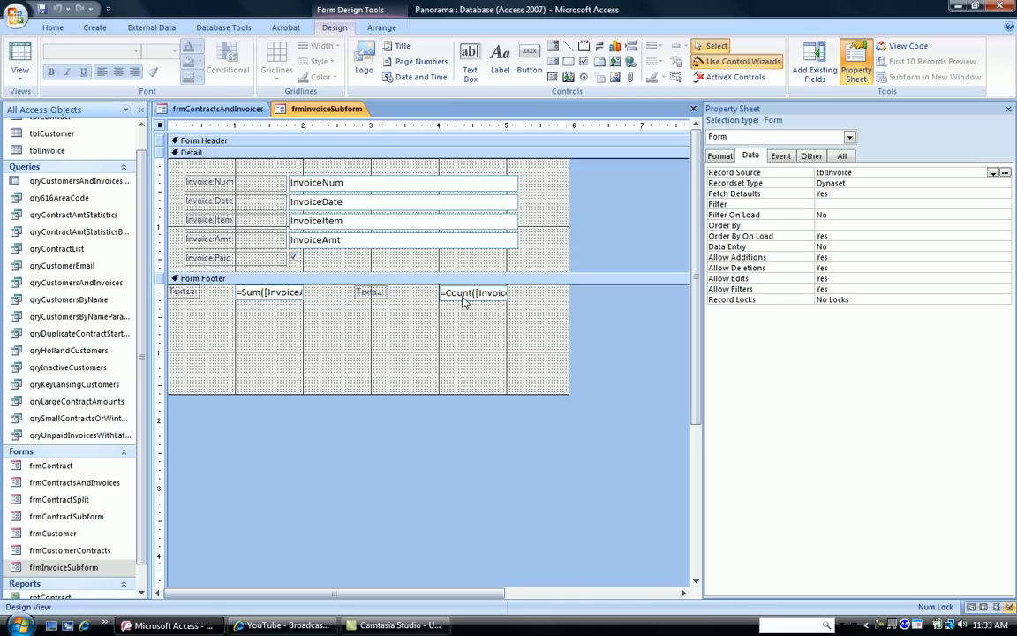
{"action": "mouse_move", "coordinate": [333, 292]}
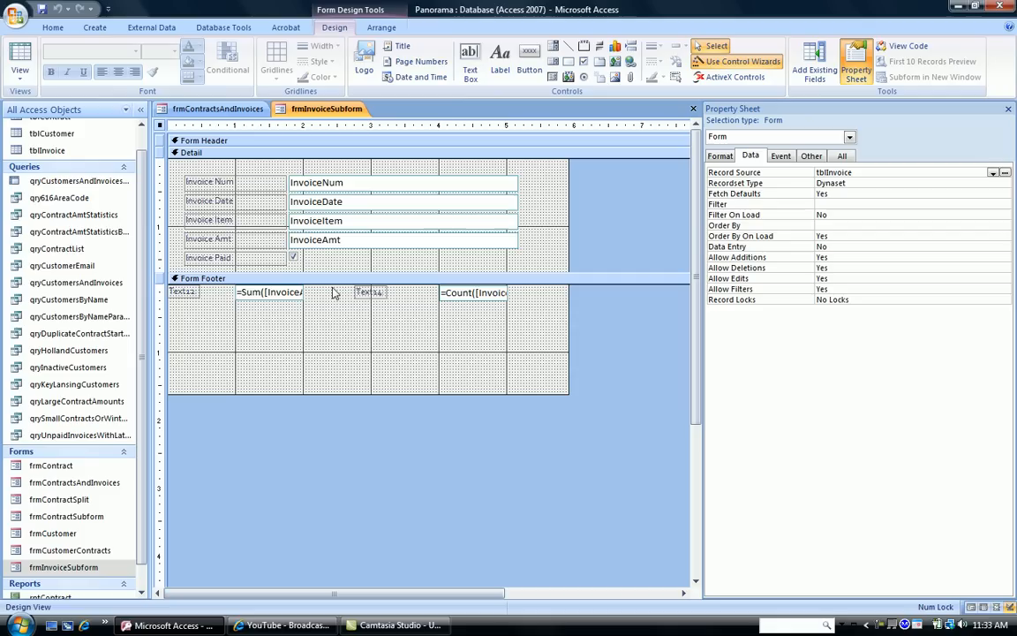
{"action": "mouse_move", "coordinate": [323, 328]}
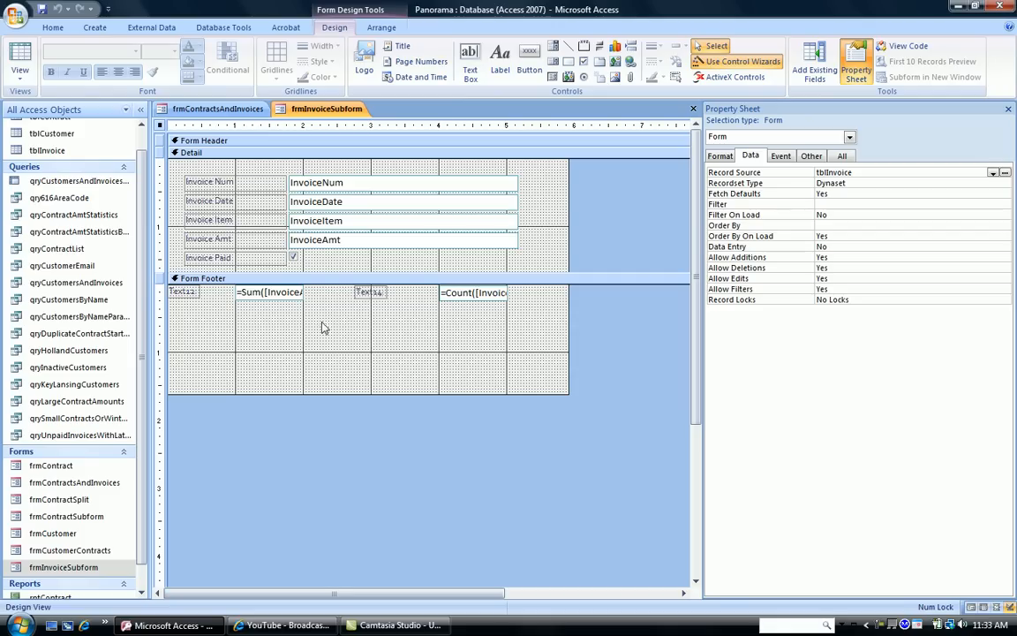
{"action": "mouse_move", "coordinate": [278, 357]}
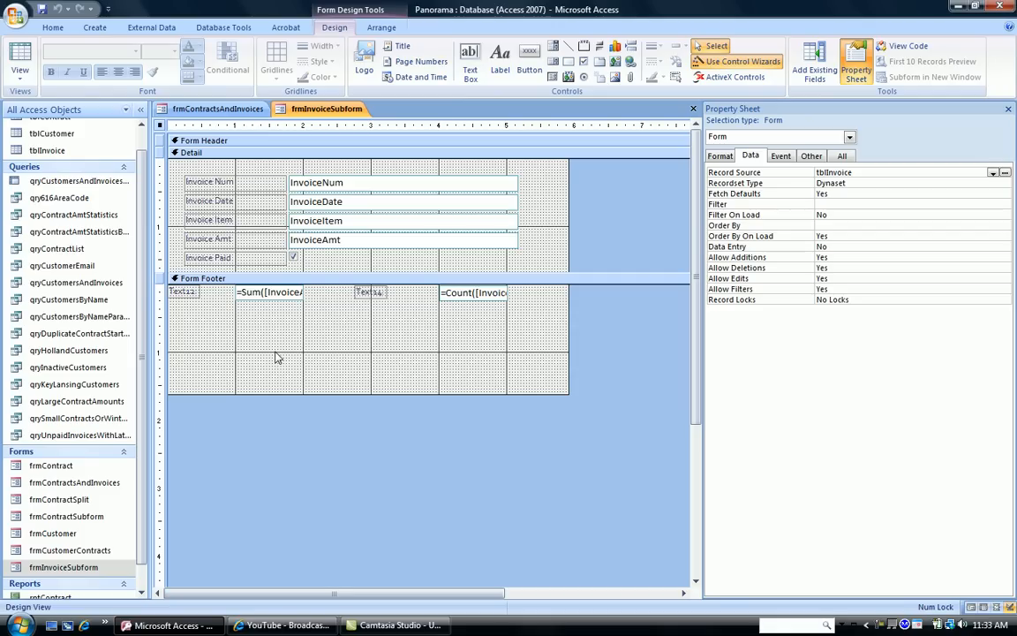
{"action": "mouse_move", "coordinate": [289, 369]}
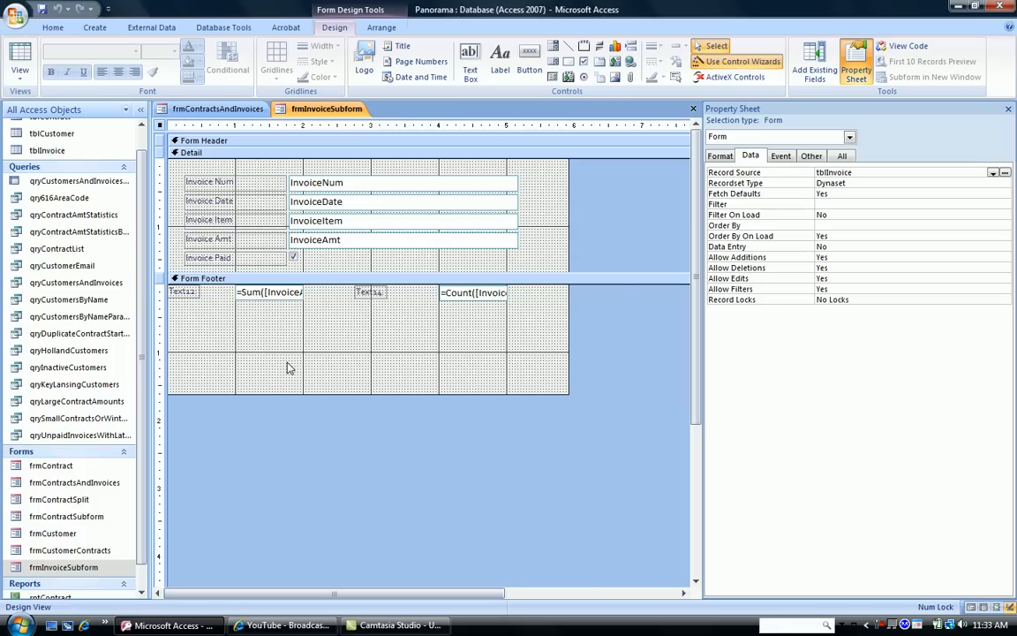
{"action": "mouse_move", "coordinate": [334, 359]}
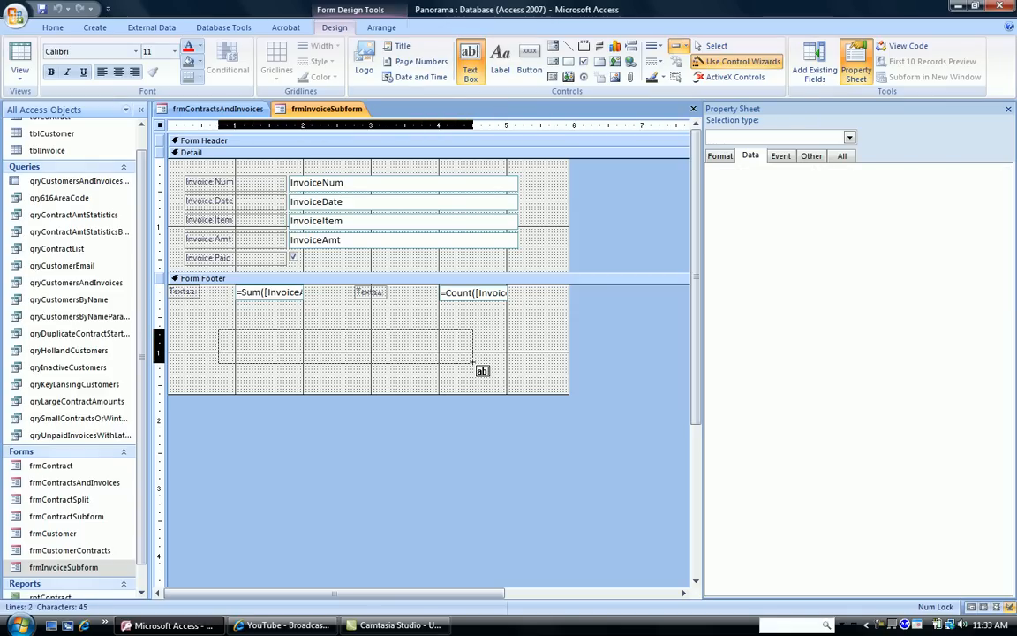
Draw an unbound text box in the subform footer below the Sum and Count totals
{"action": "left_click_drag", "start_coordinate": [219, 332], "coordinate": [472, 370]}
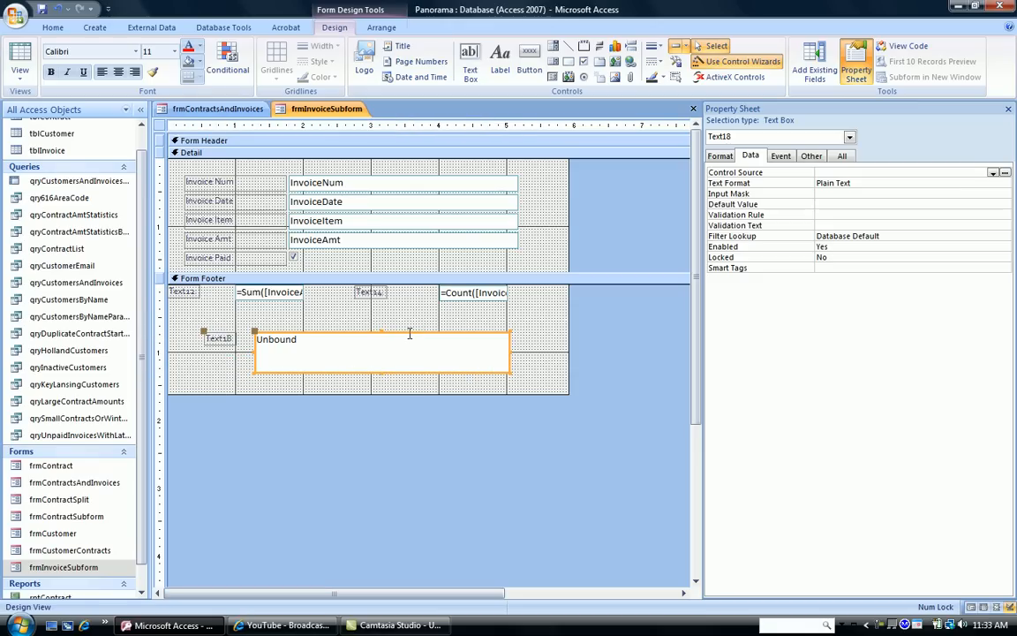
{"action": "mouse_move", "coordinate": [382, 345]}
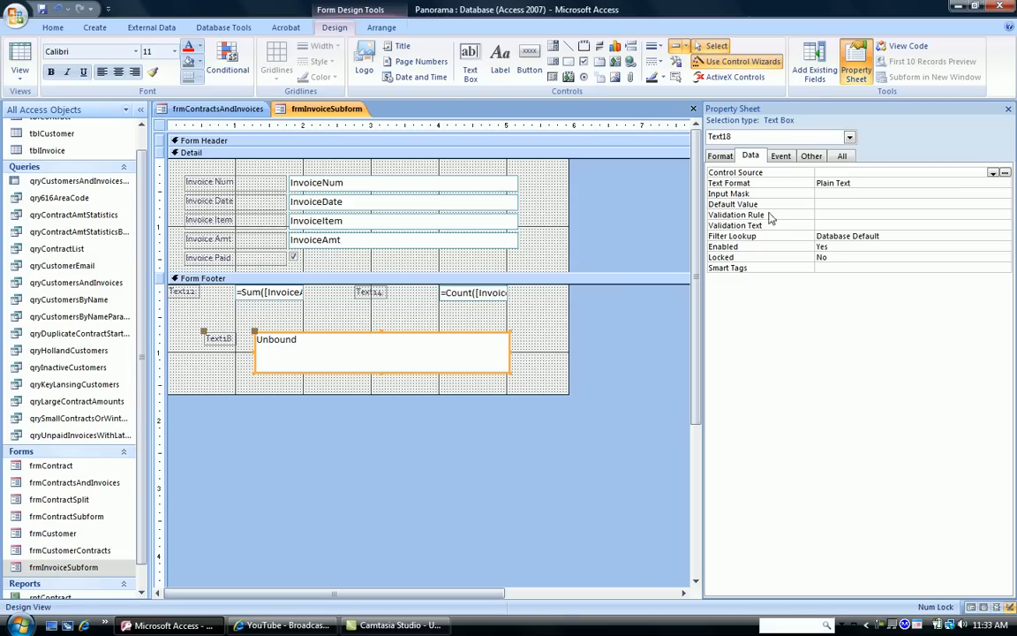
Rename the new footer text box from Text18 to txtInvoiceAmtAvg
{"action": "left_click", "coordinate": [810, 155]}
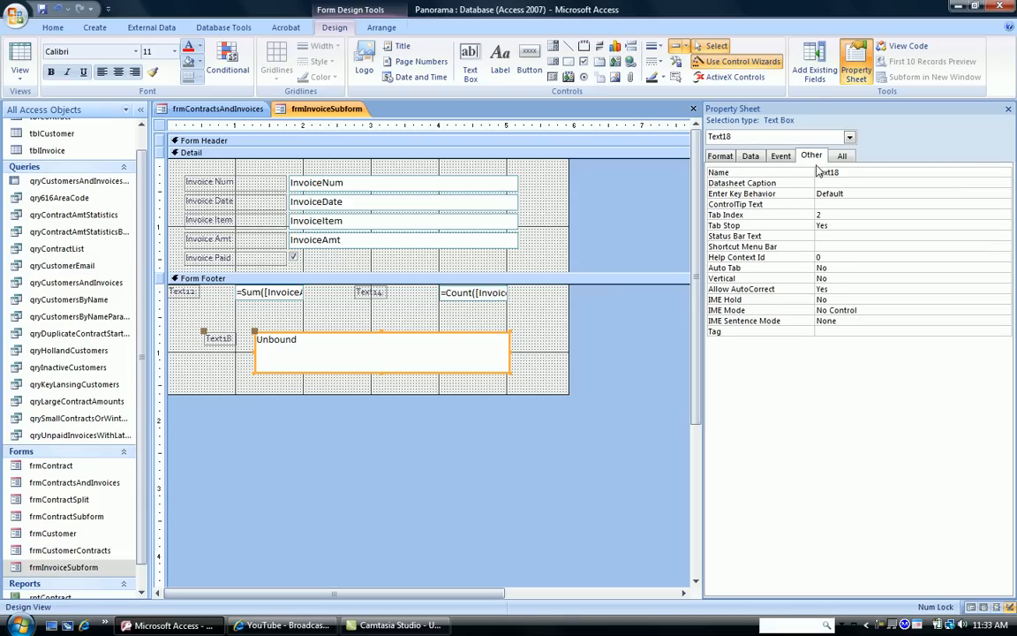
{"action": "left_click", "coordinate": [830, 172]}
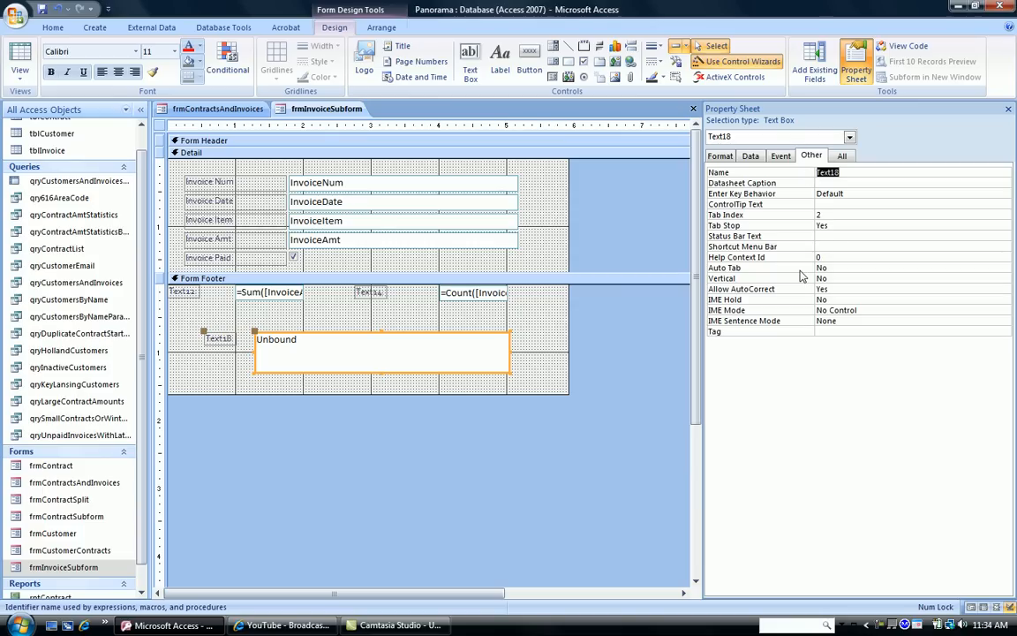
{"action": "type", "text": "txt"}
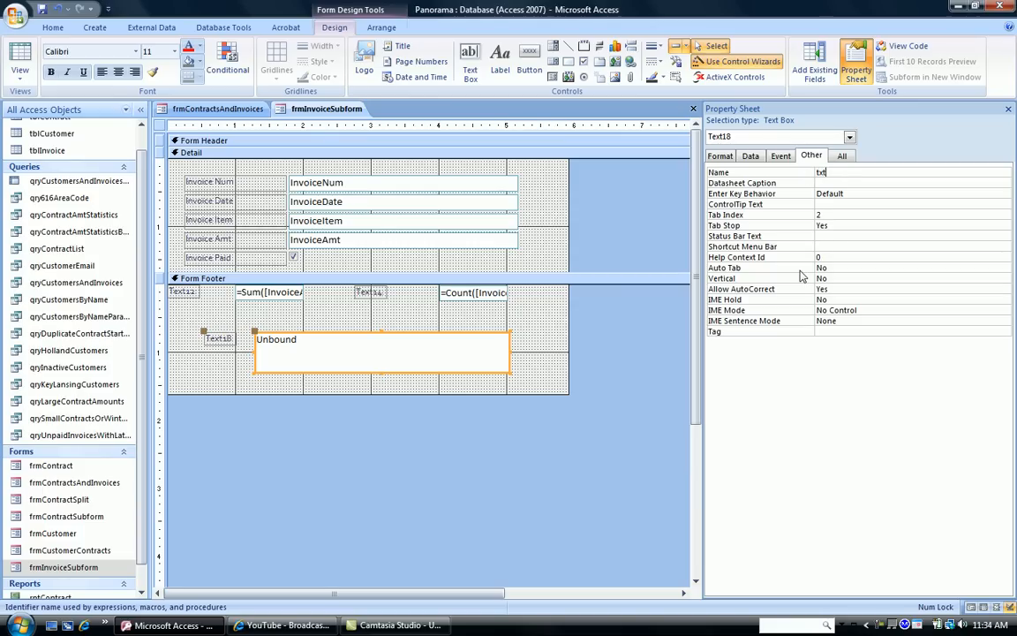
{"action": "type", "text": "InvoiceAm"}
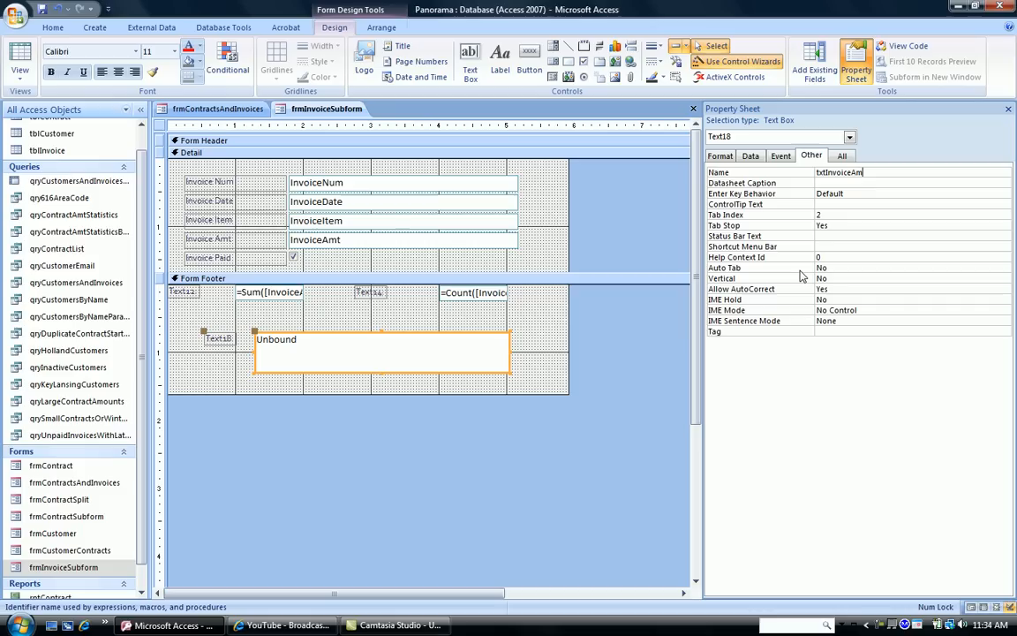
{"action": "type", "text": "Av"}
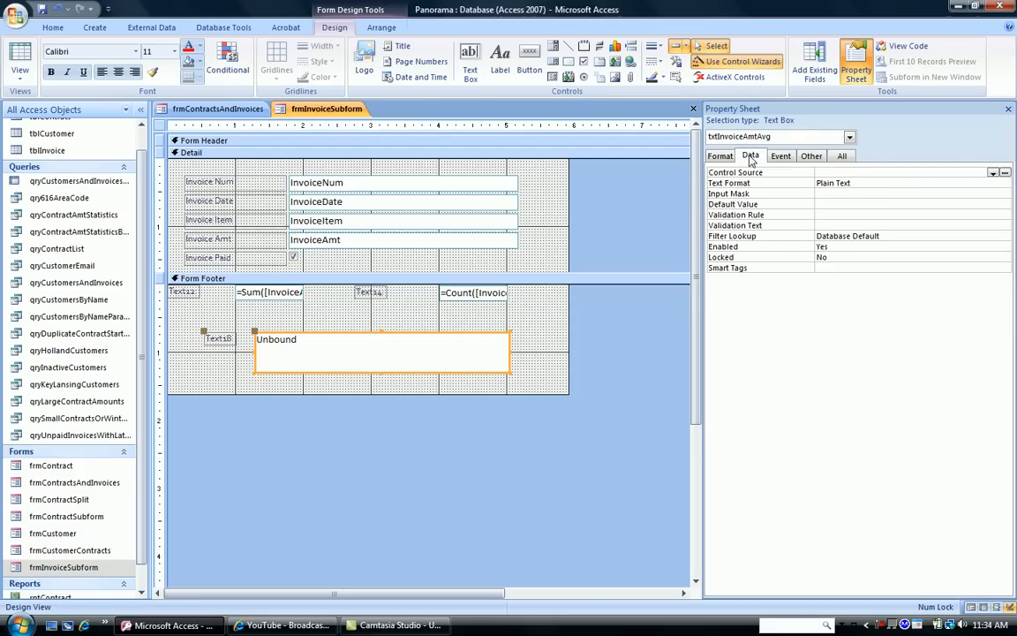
{"action": "mouse_move", "coordinate": [830, 172]}
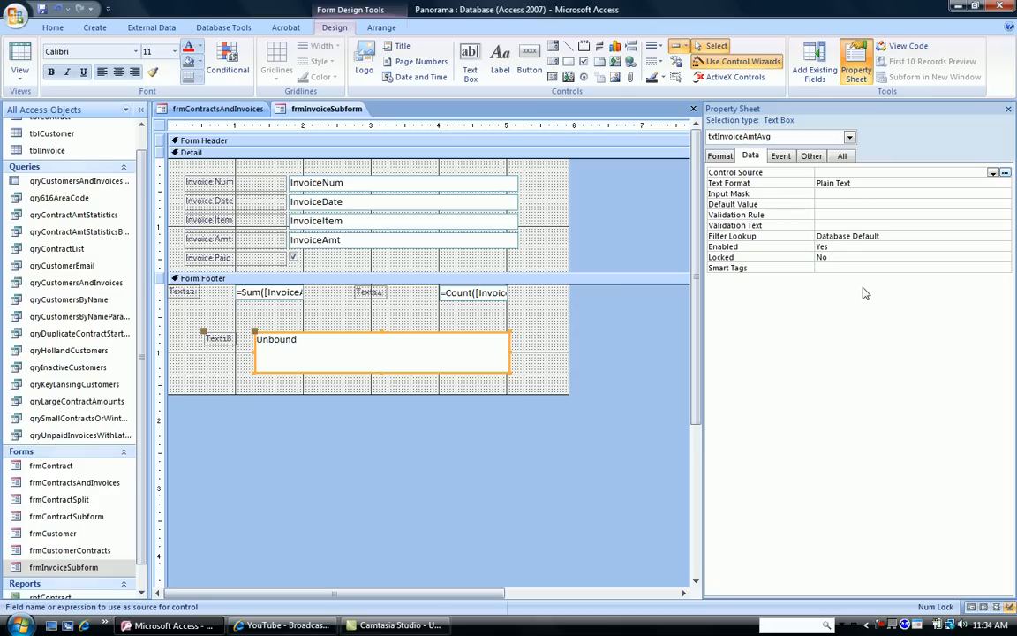
Set txtInvoiceAmtAvg's Control Source to =avg([InvoiceAmt])
{"action": "type", "text": "=avg(["}
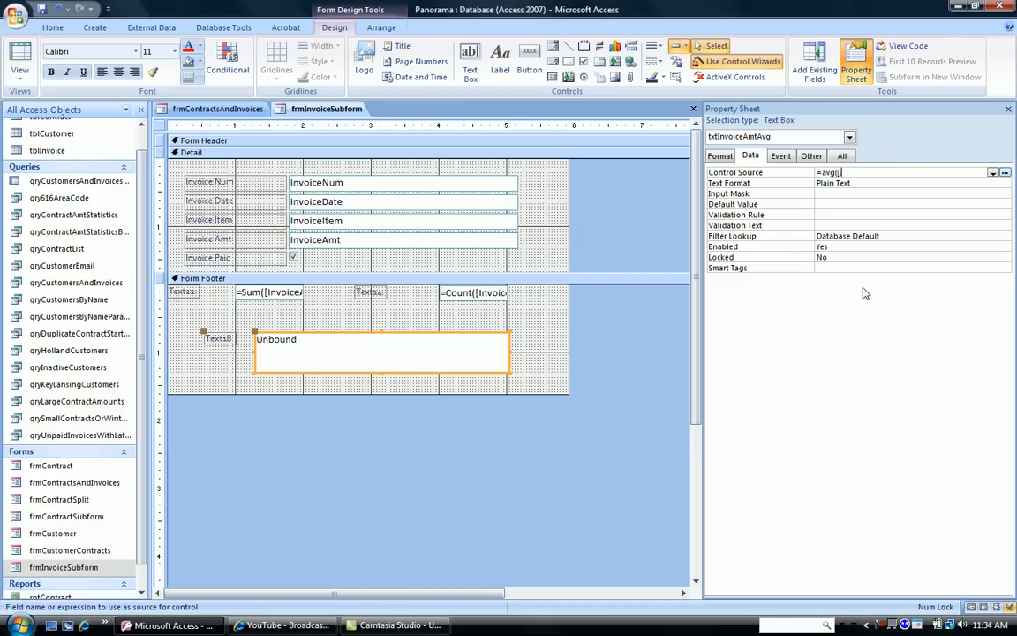
{"action": "type", "text": "InvoiceAmt])"}
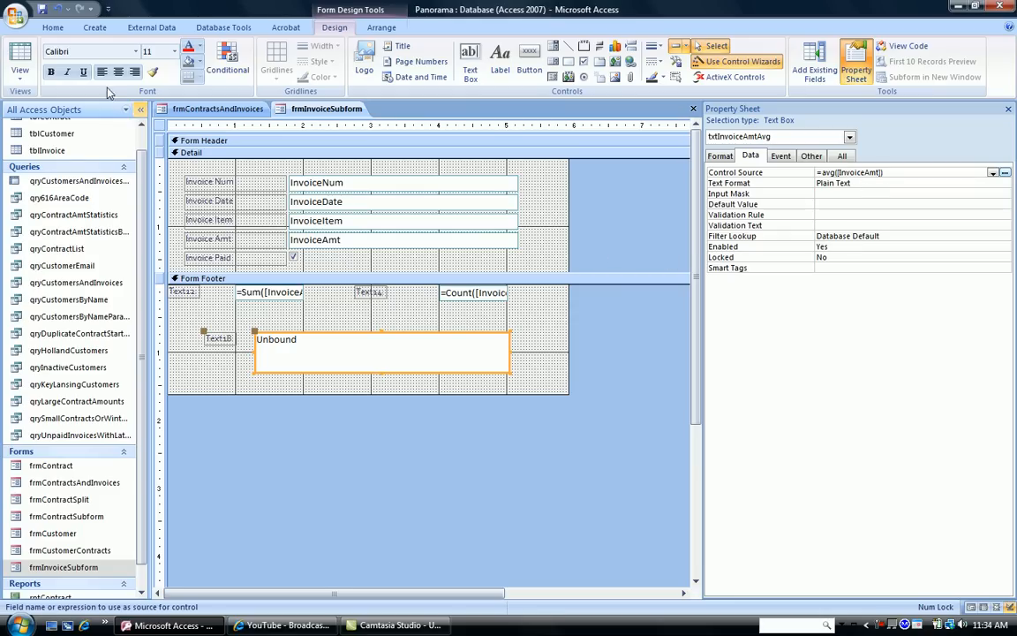
View the subform in Form View to confirm the 10253.343 average
{"action": "left_click", "coordinate": [19, 57]}
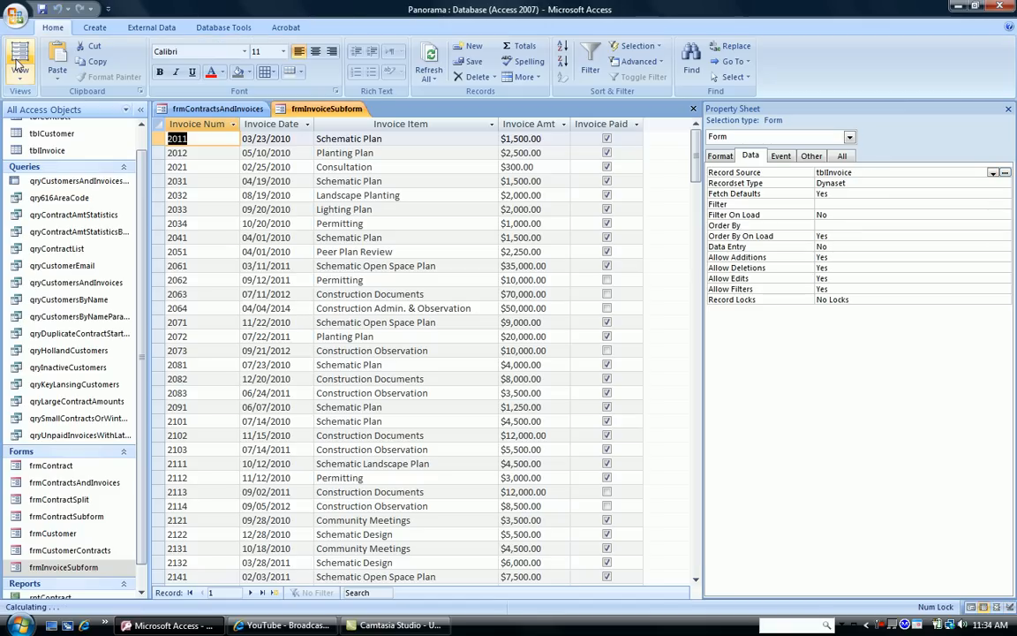
{"action": "left_click", "coordinate": [19, 62]}
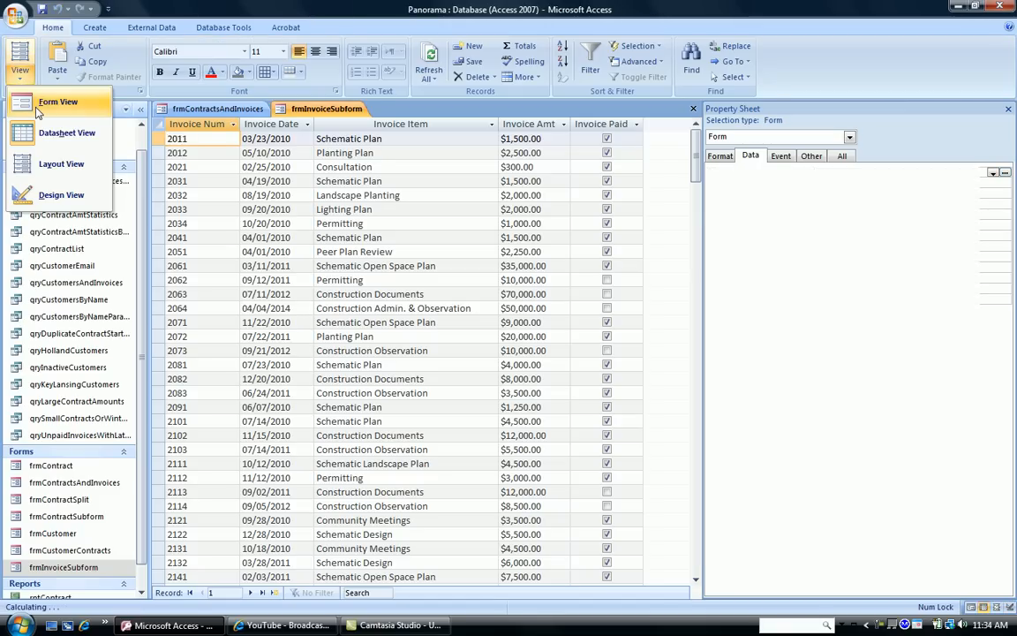
{"action": "left_click", "coordinate": [57, 102]}
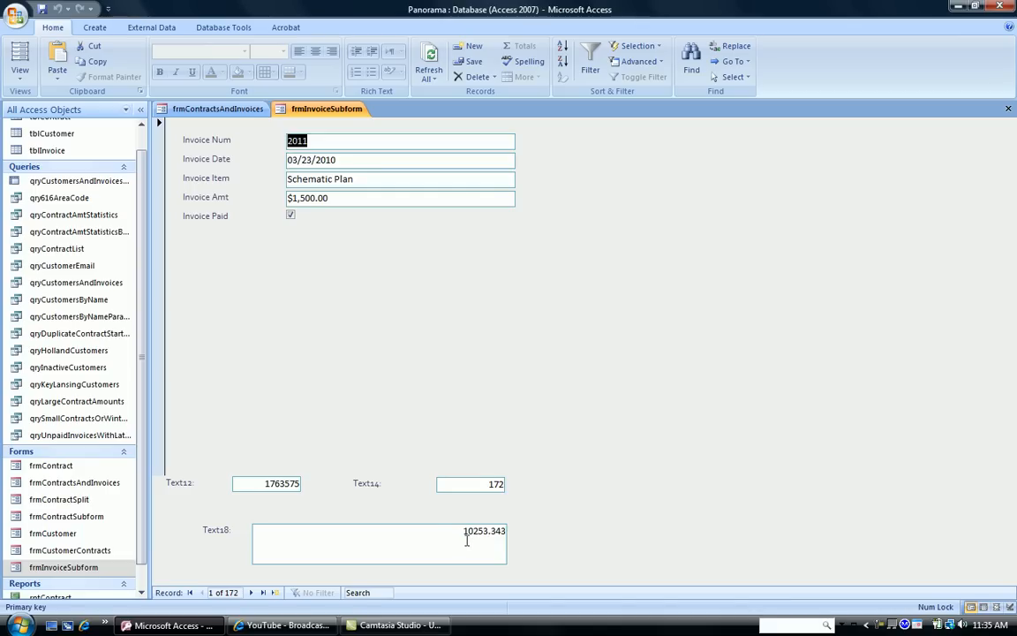
{"action": "mouse_move", "coordinate": [379, 542]}
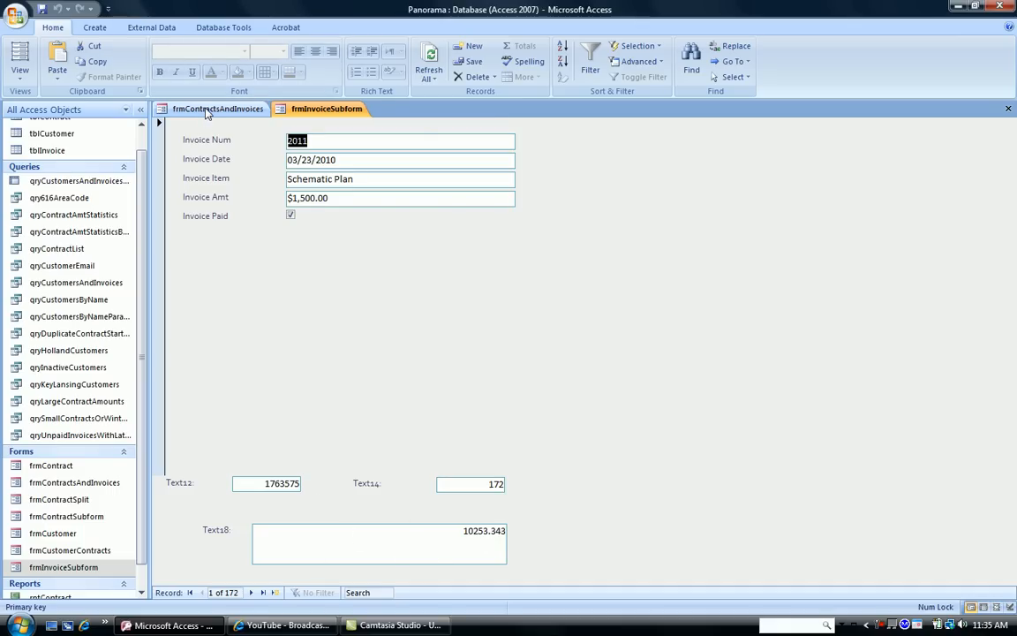
On the Contracts and Invoices form, draw a text box beside Invoice Amount Total
{"action": "left_click", "coordinate": [19, 57]}
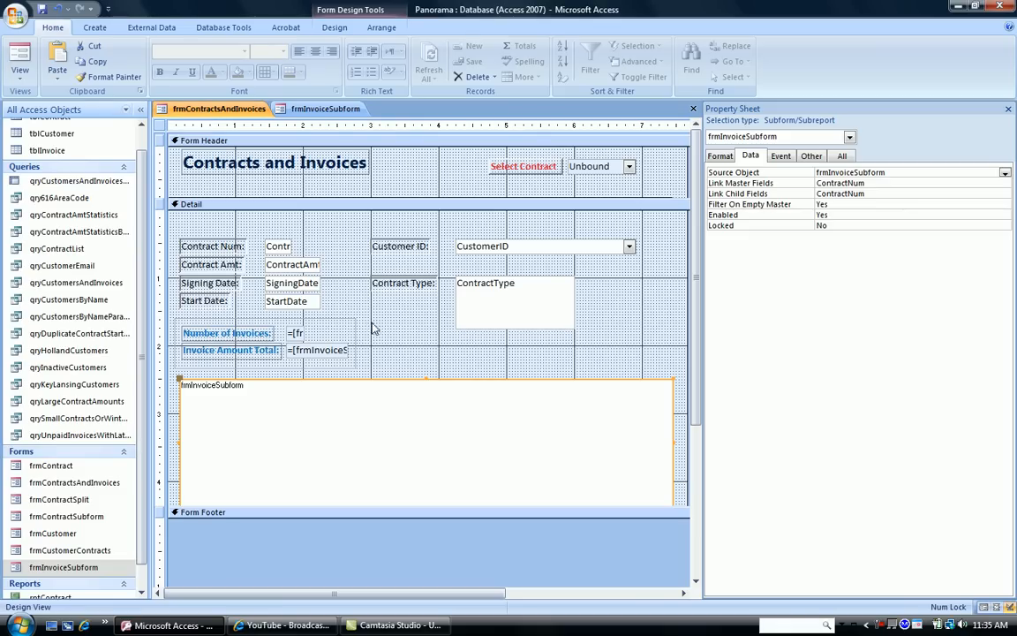
{"action": "mouse_move", "coordinate": [397, 342]}
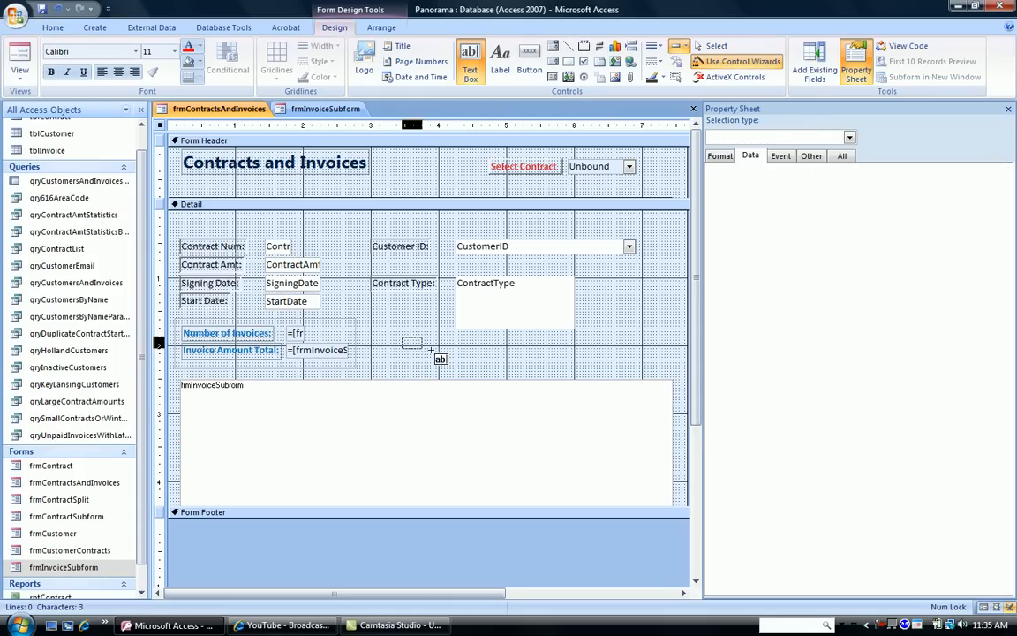
{"action": "left_click_drag", "start_coordinate": [402, 339], "coordinate": [618, 370]}
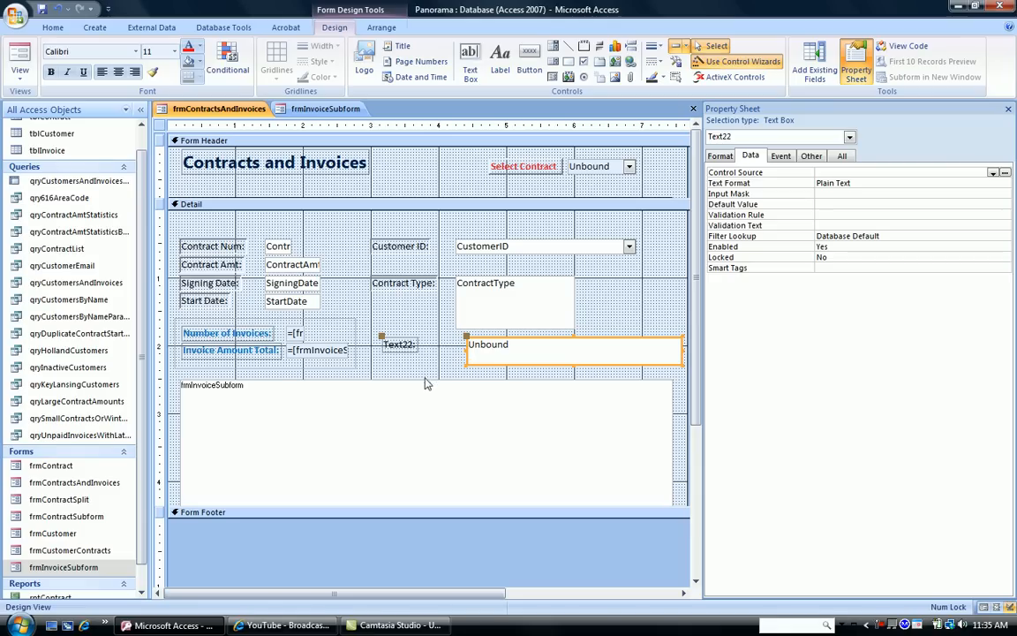
{"action": "mouse_move", "coordinate": [452, 358]}
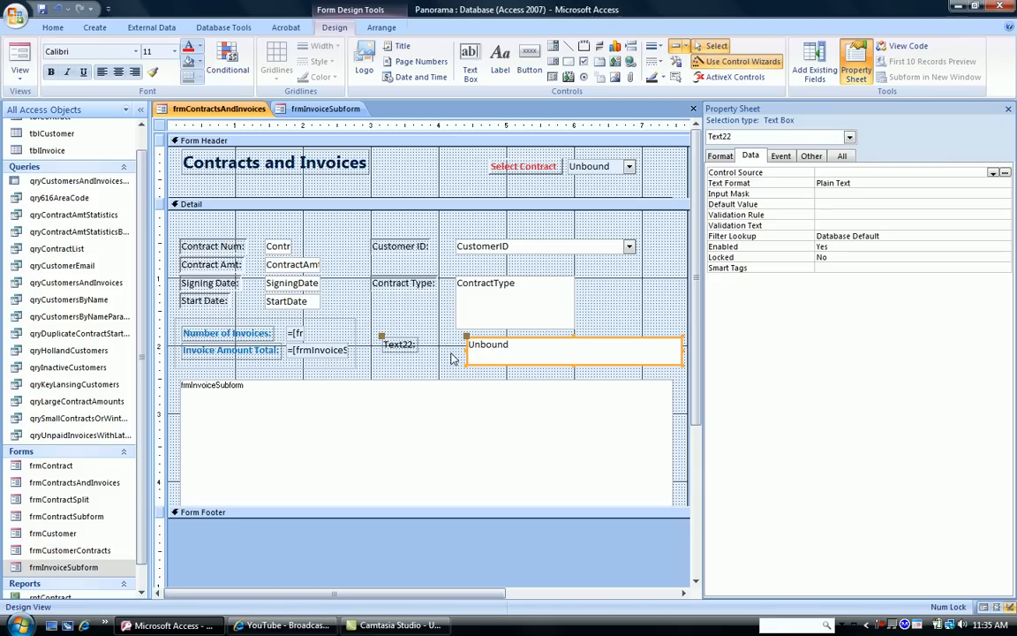
{"action": "mouse_move", "coordinate": [400, 359]}
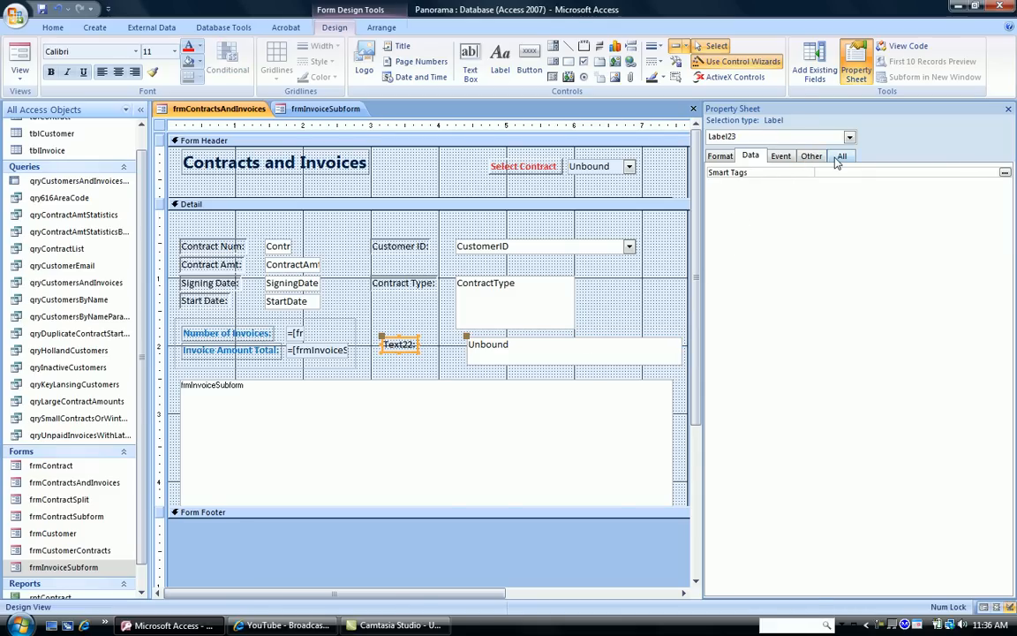
Caption the new box's label 'Invoice Amount Average'
{"action": "left_click", "coordinate": [840, 155]}
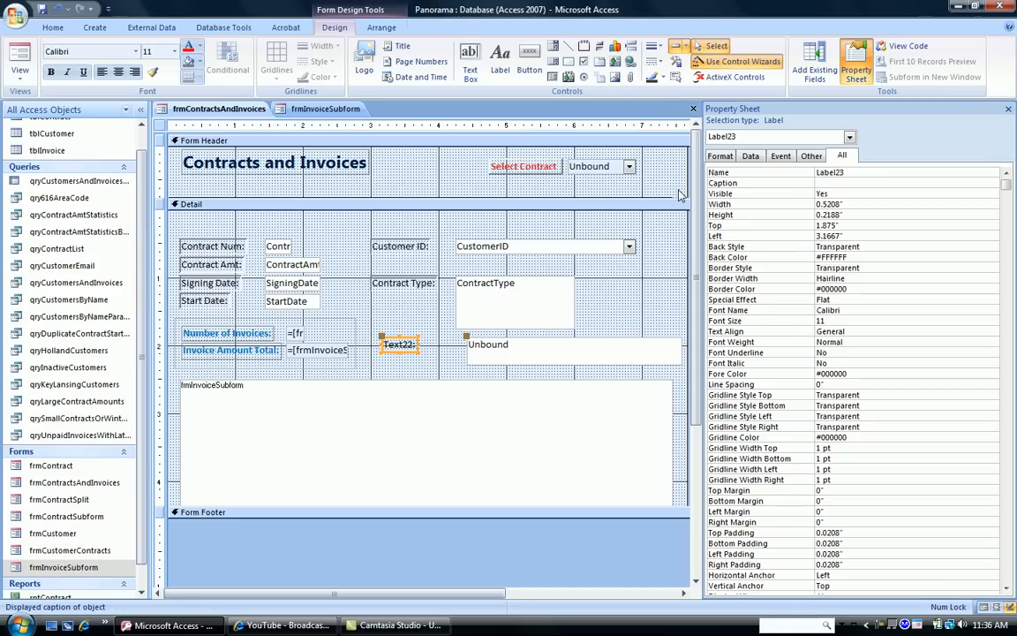
{"action": "type", "text": "Invoice"}
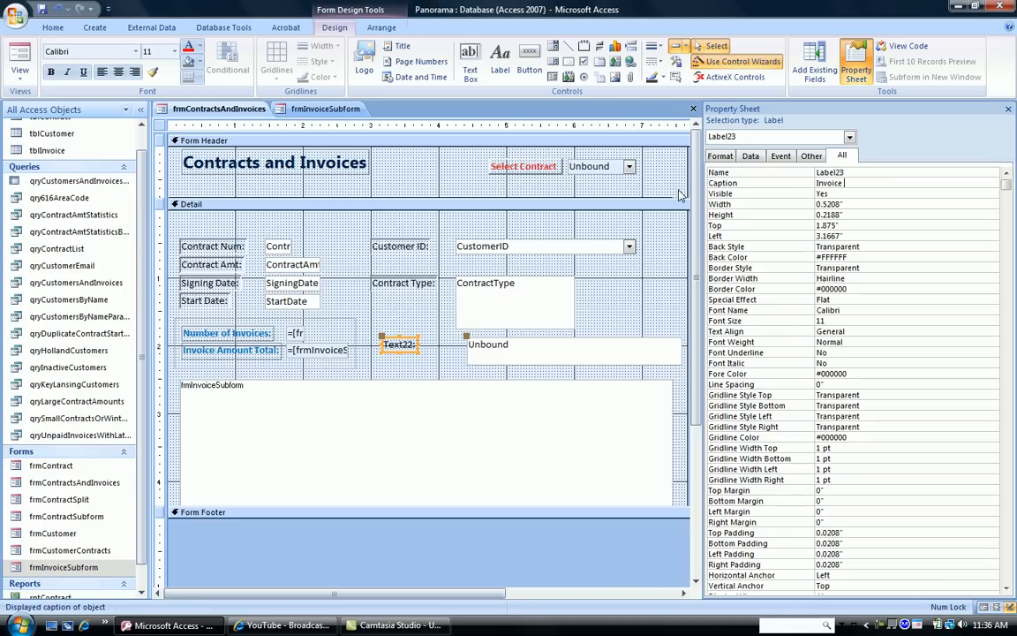
{"action": "type", "text": "Maount"}
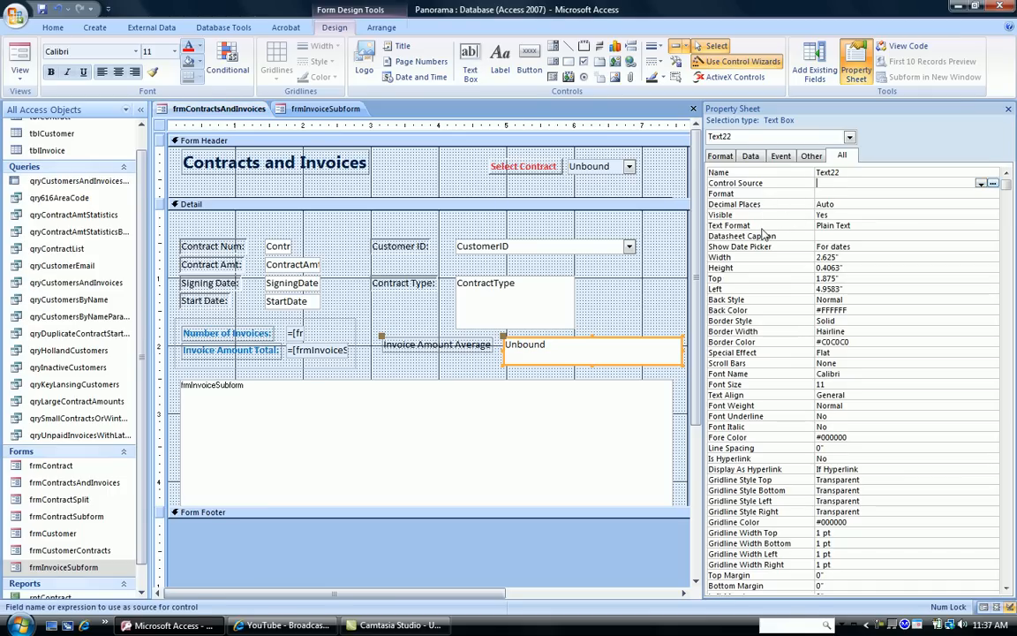
{"action": "mouse_move", "coordinate": [763, 269]}
{"action": "type", "text": "="}
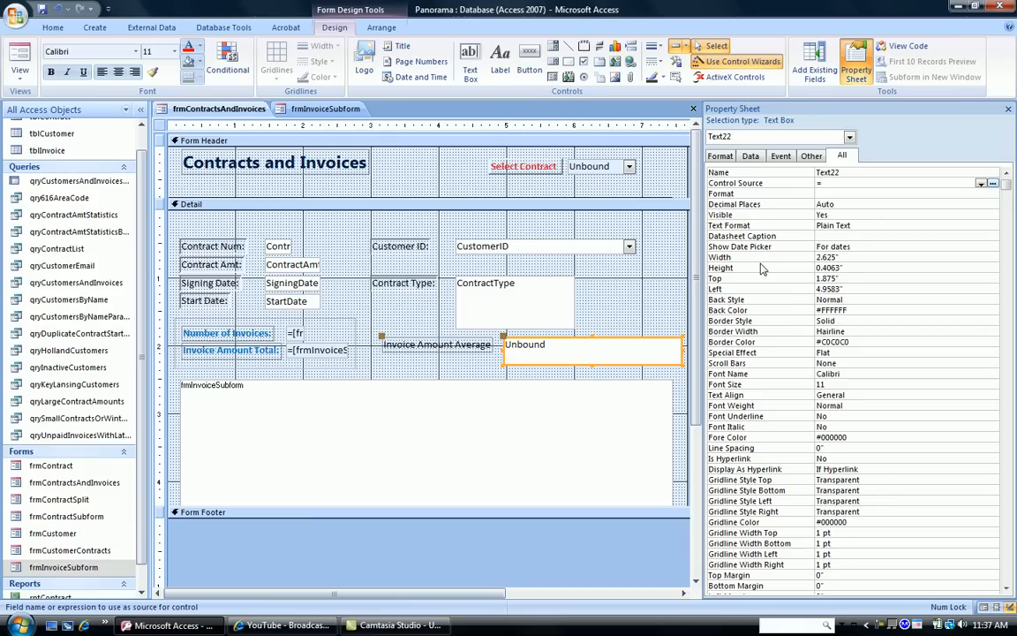
{"action": "mouse_move", "coordinate": [755, 219]}
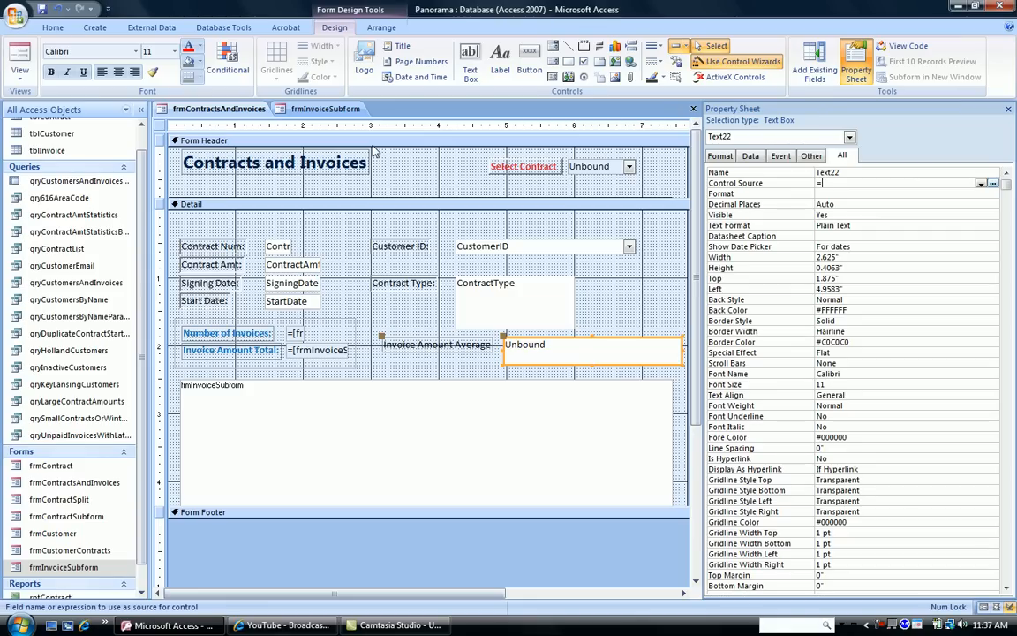
Set Text22's Control Source to =[frmInvoiceSubform].[Form]![txtInvoiceAmtAvg]
{"action": "type", "text": "[frm"}
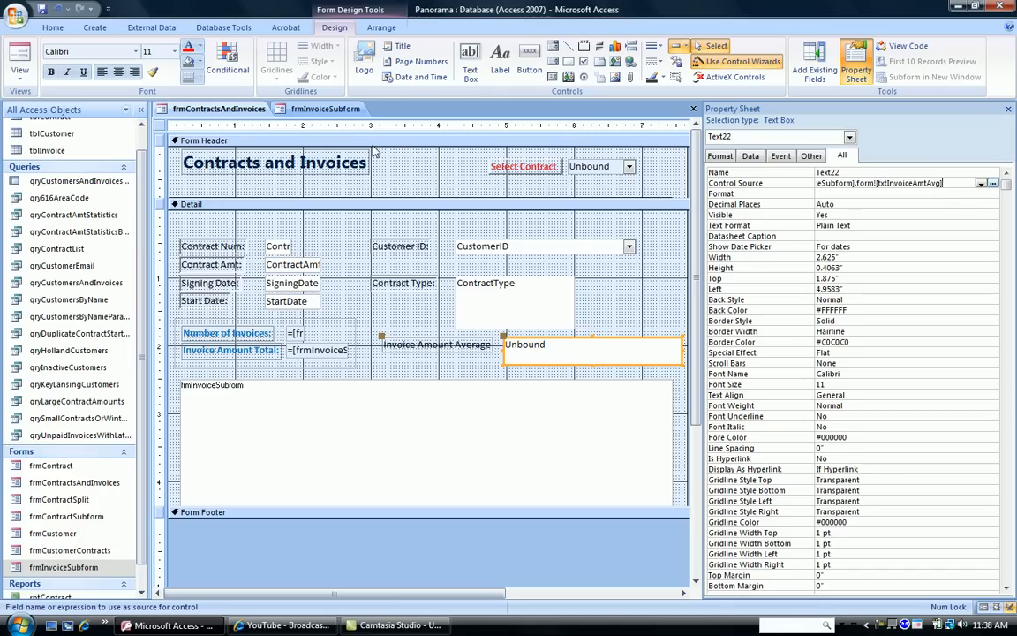
{"action": "mouse_move", "coordinate": [508, 234]}
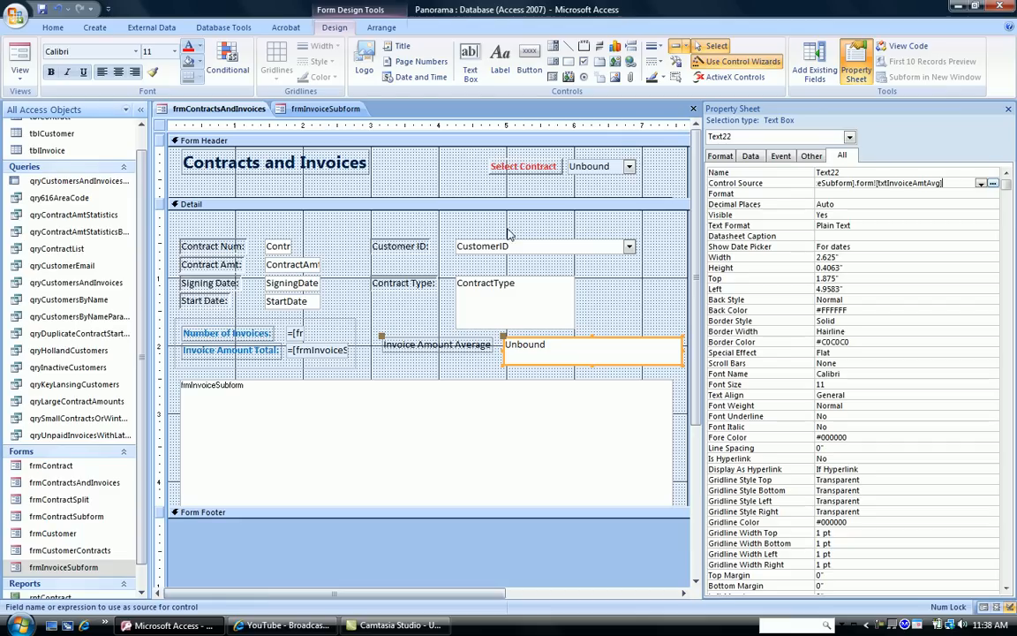
{"action": "mouse_move", "coordinate": [515, 317]}
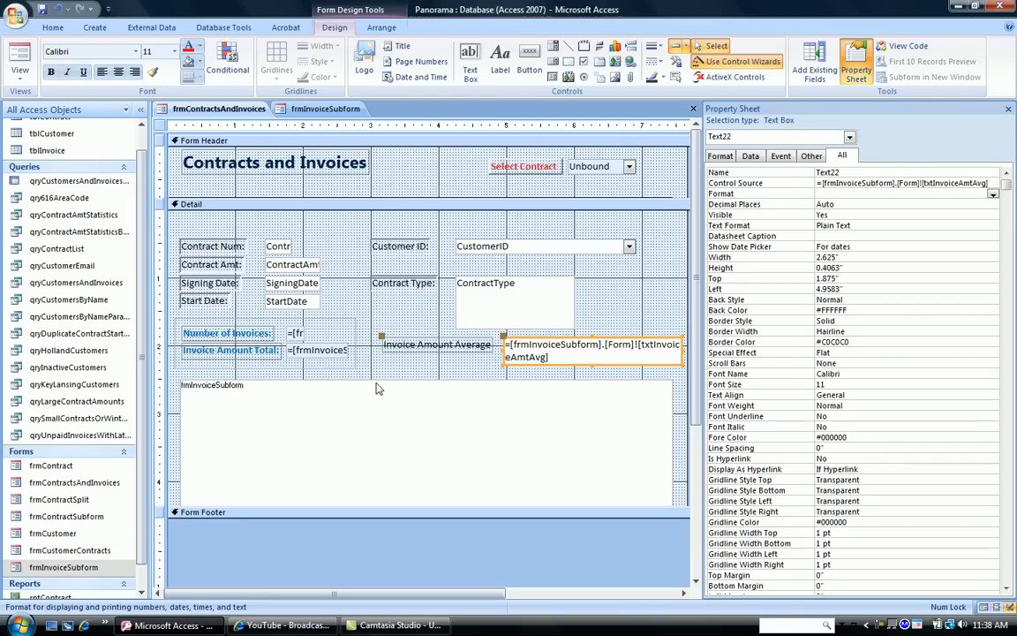
Check contract 3011's average of 2000 in Form View, then close the form
{"action": "left_click", "coordinate": [19, 57]}
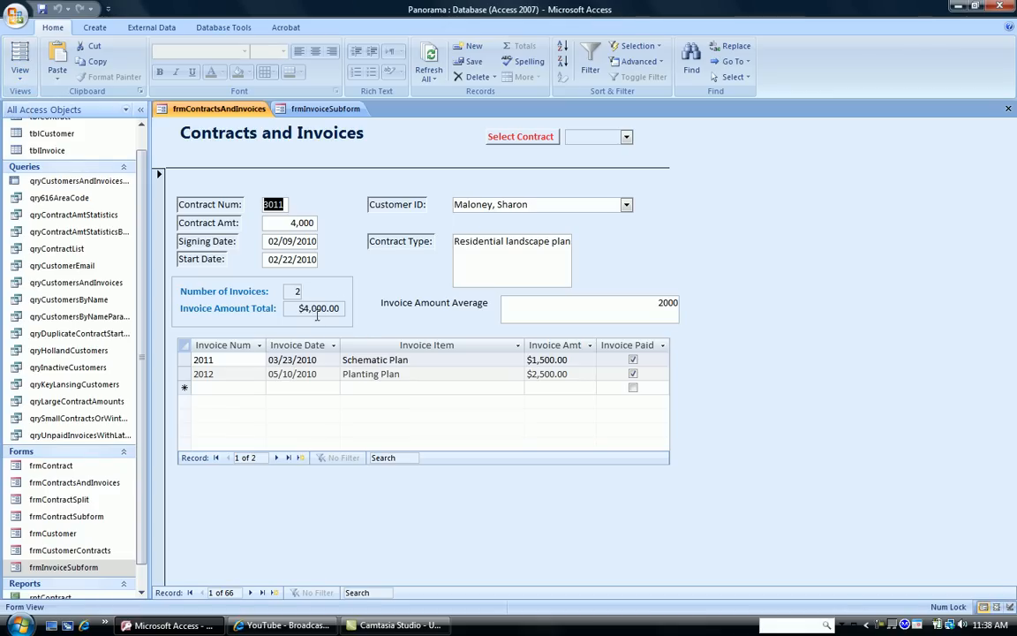
{"action": "mouse_move", "coordinate": [610, 329]}
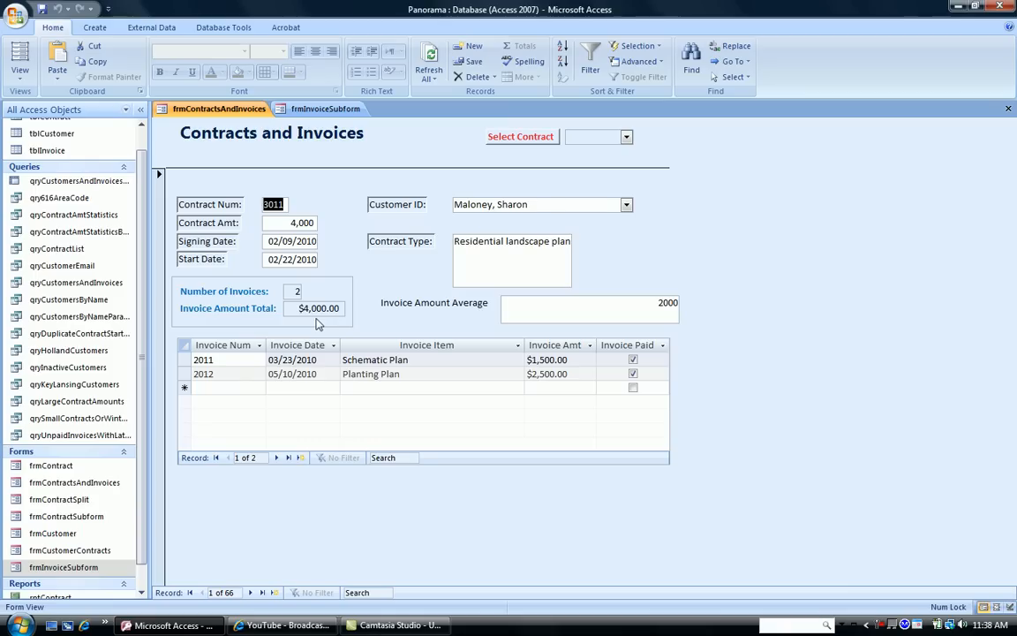
{"action": "mouse_move", "coordinate": [627, 305]}
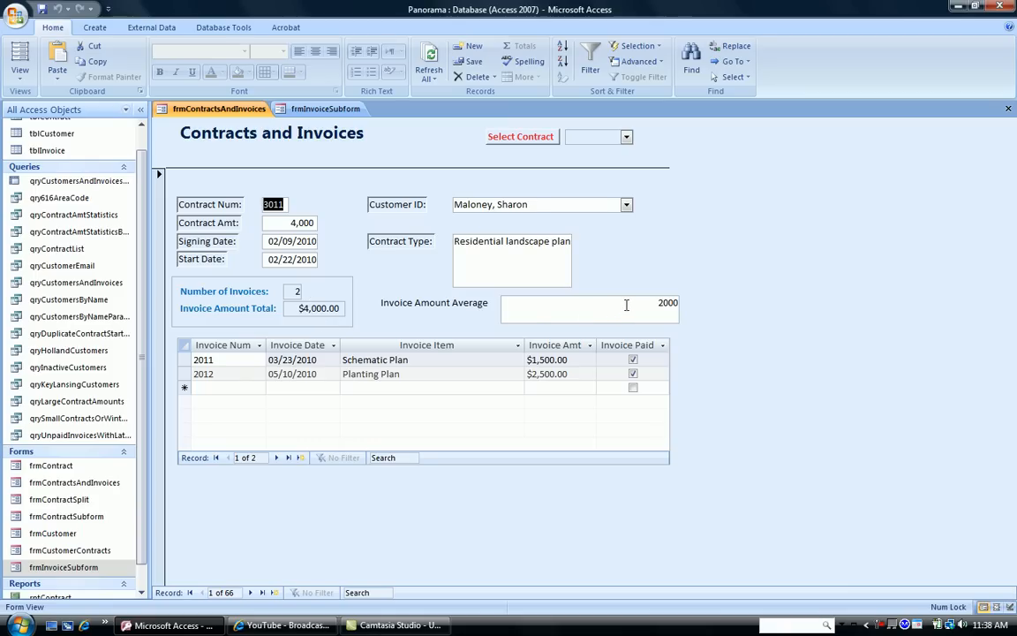
{"action": "mouse_move", "coordinate": [628, 304]}
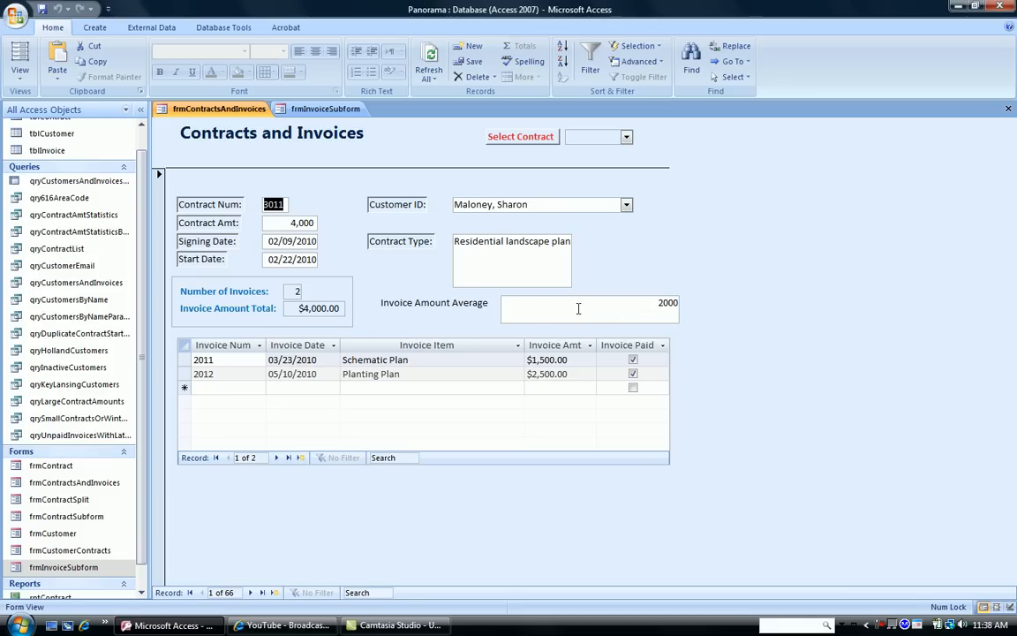
{"action": "mouse_move", "coordinate": [532, 315]}
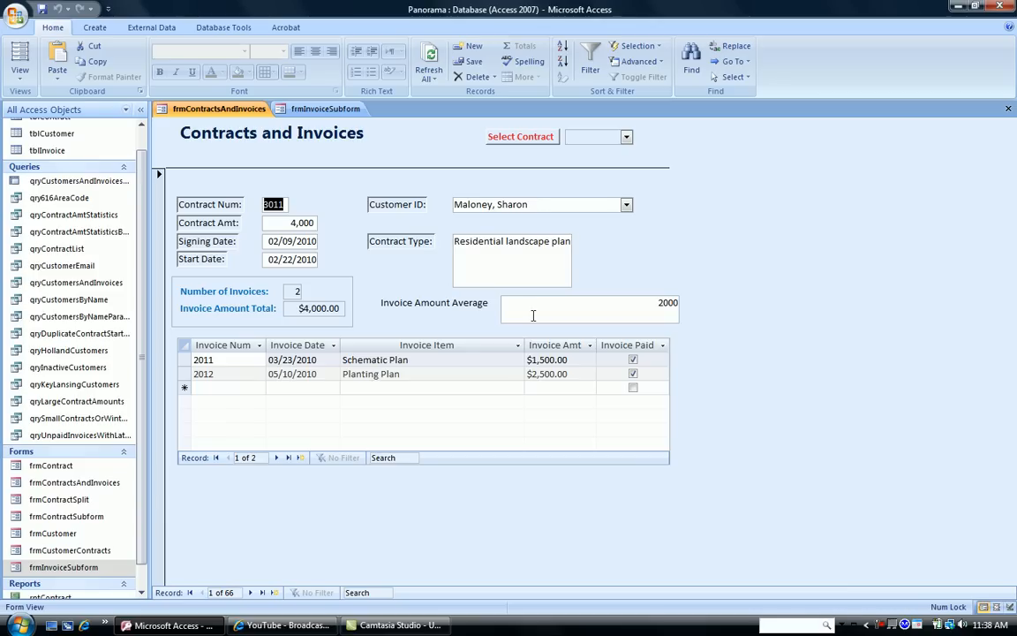
{"action": "mouse_move", "coordinate": [225, 192]}
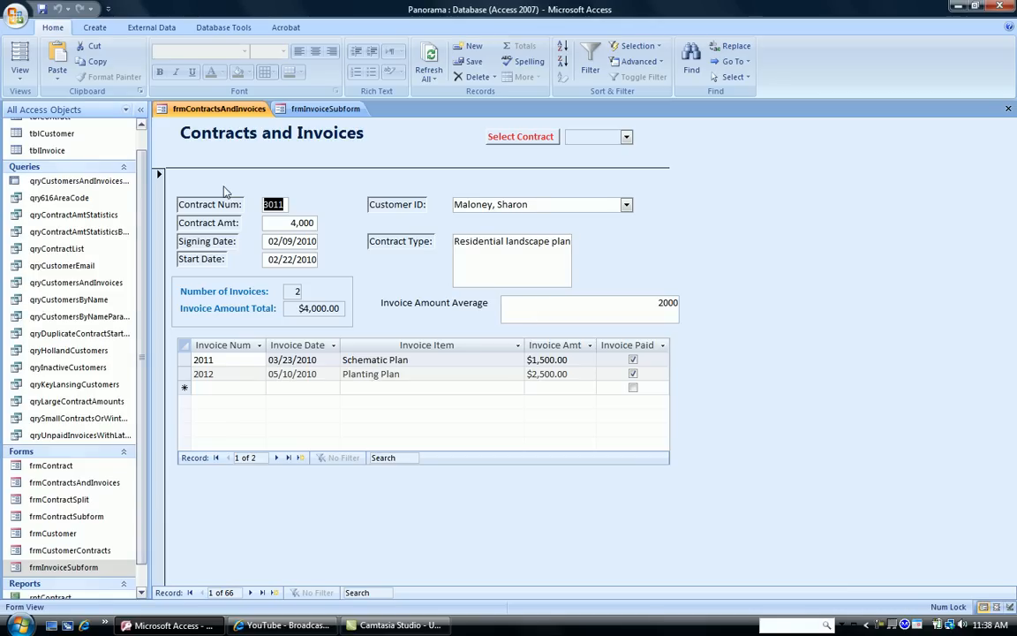
{"action": "right_click", "coordinate": [219, 108]}
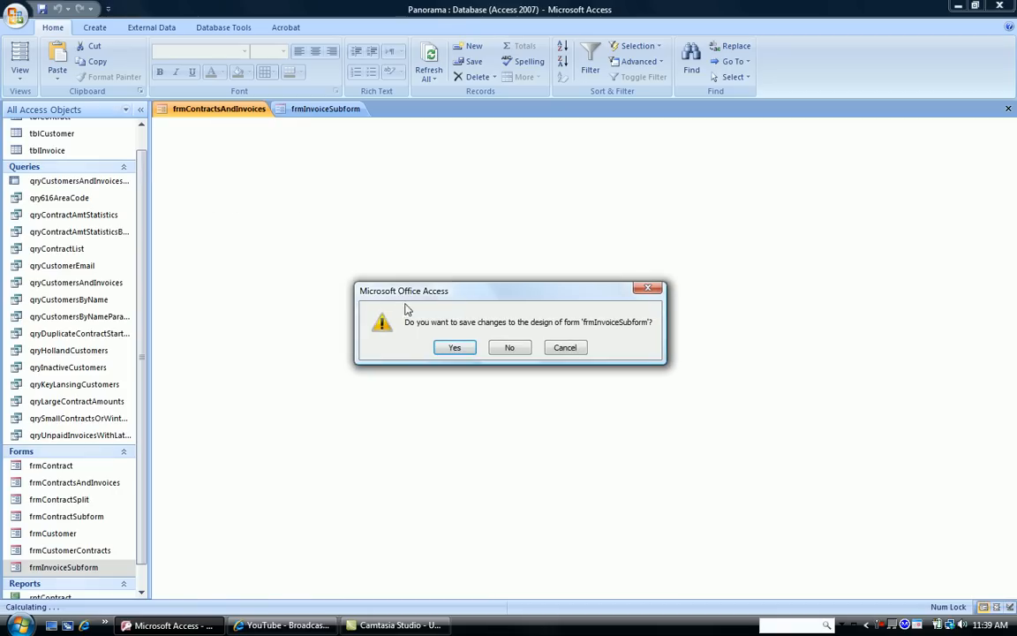
Save the subform's design changes so its tab closes and Contracts and Invoices returns to design view
{"action": "left_click", "coordinate": [454, 347]}
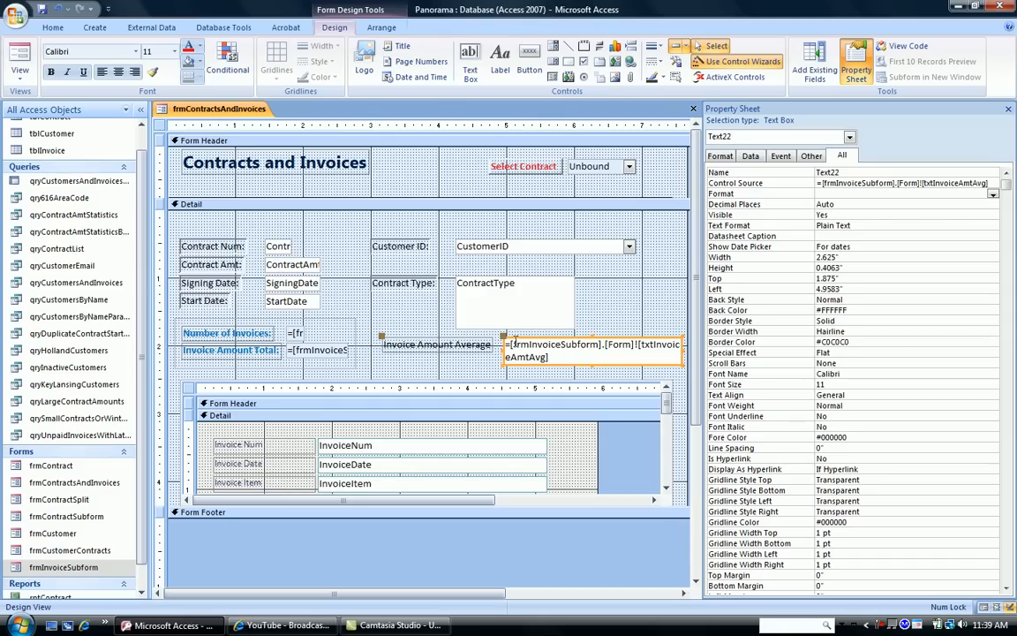
{"action": "mouse_move", "coordinate": [597, 352]}
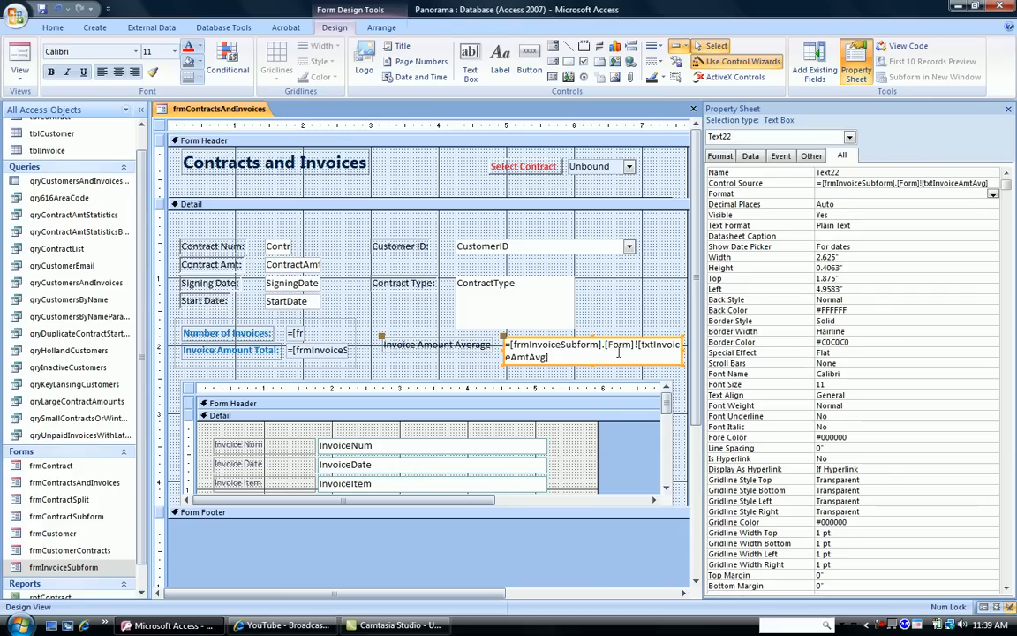
{"action": "mouse_move", "coordinate": [575, 345]}
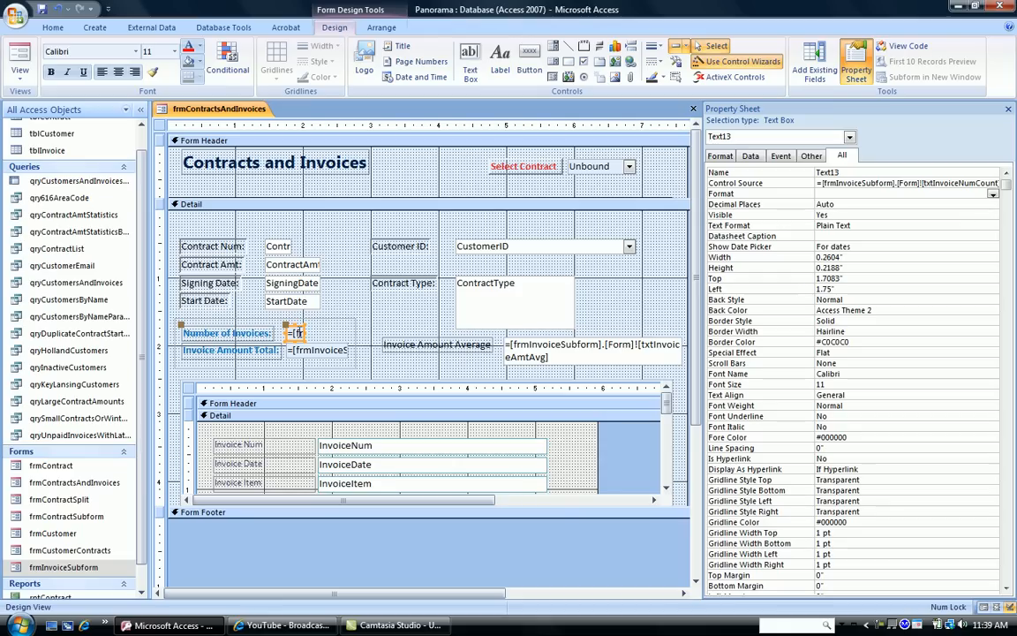
{"action": "mouse_move", "coordinate": [564, 297]}
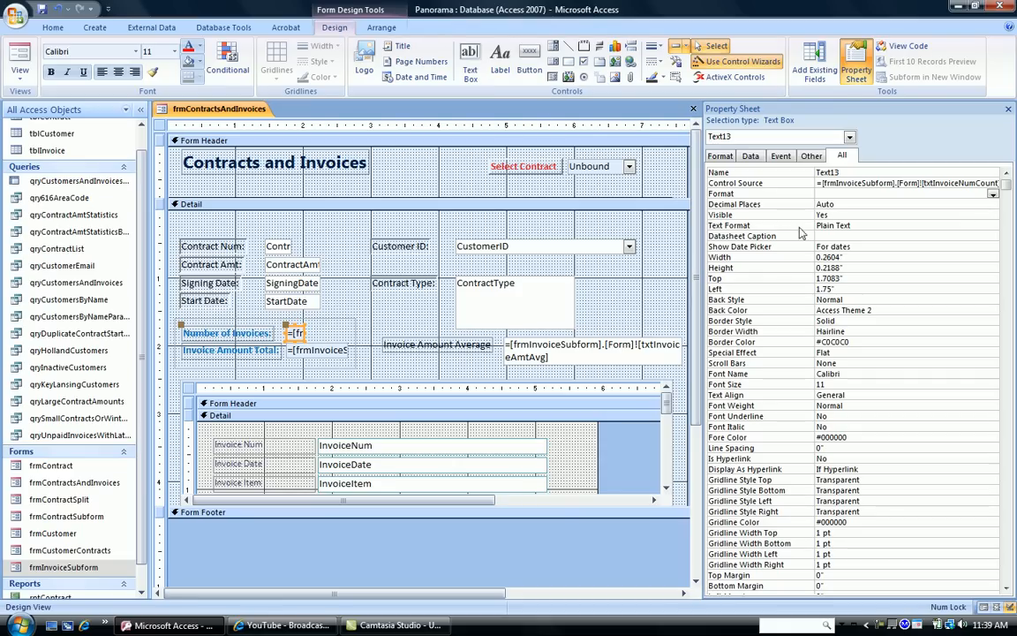
{"action": "mouse_move", "coordinate": [843, 194]}
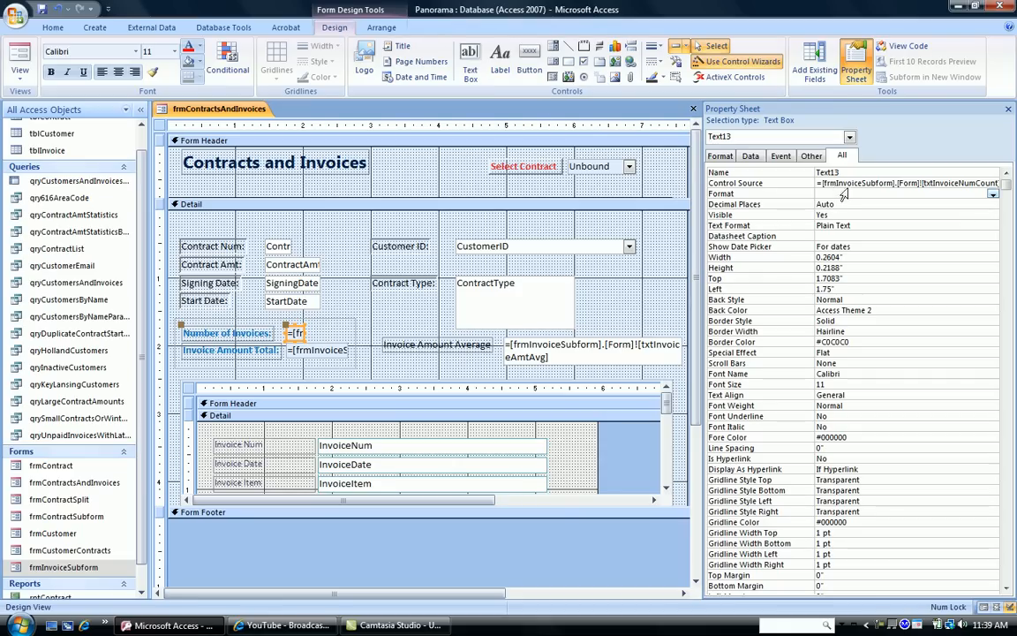
{"action": "mouse_move", "coordinate": [884, 196]}
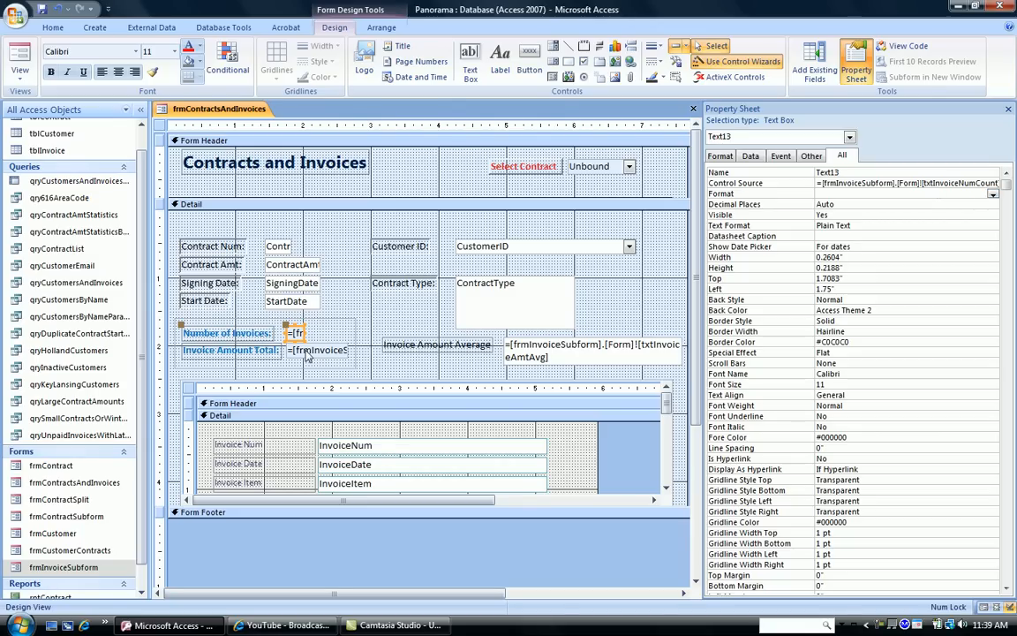
{"action": "left_click", "coordinate": [318, 350]}
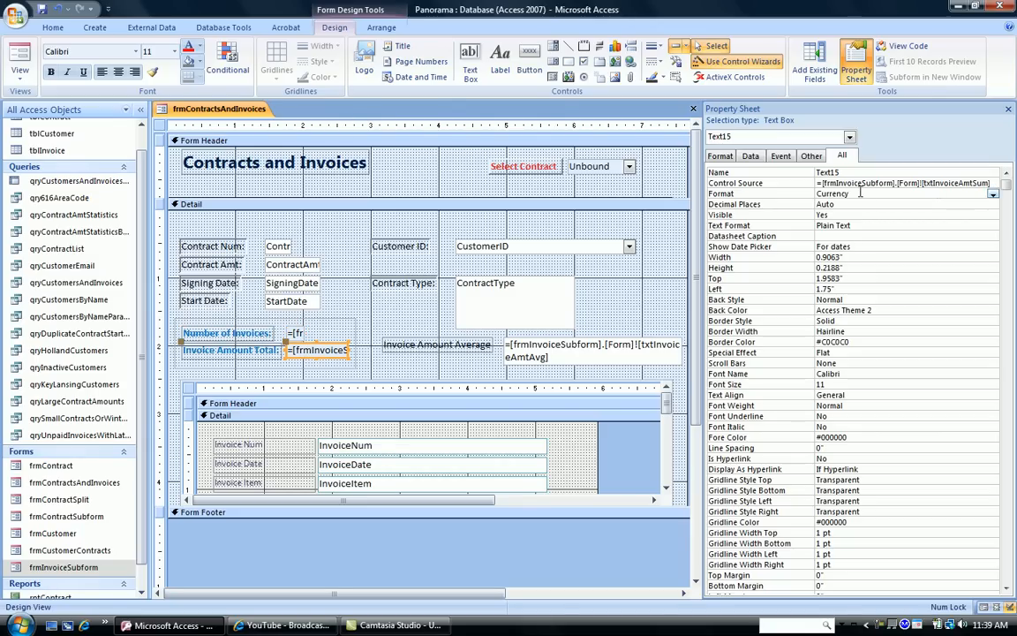